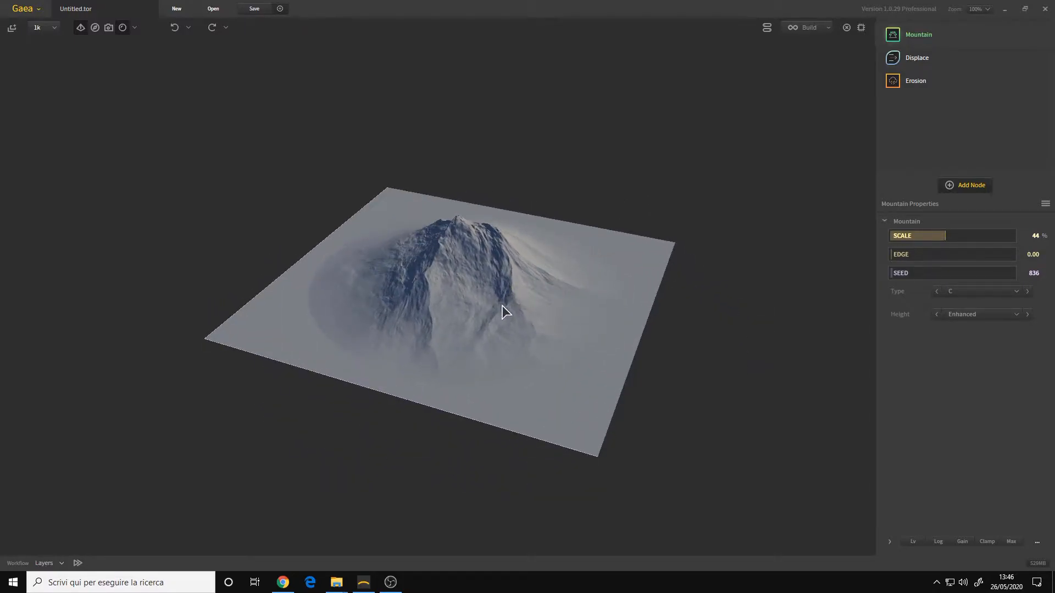
{"action": "mouse_move", "coordinate": [666, 241]}
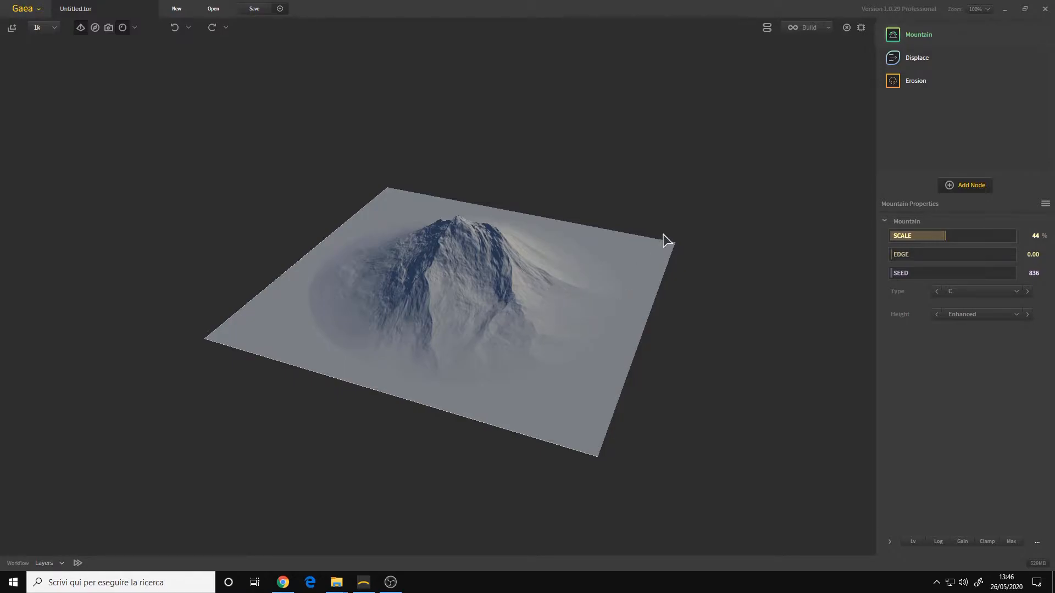
{"action": "mouse_move", "coordinate": [690, 261]}
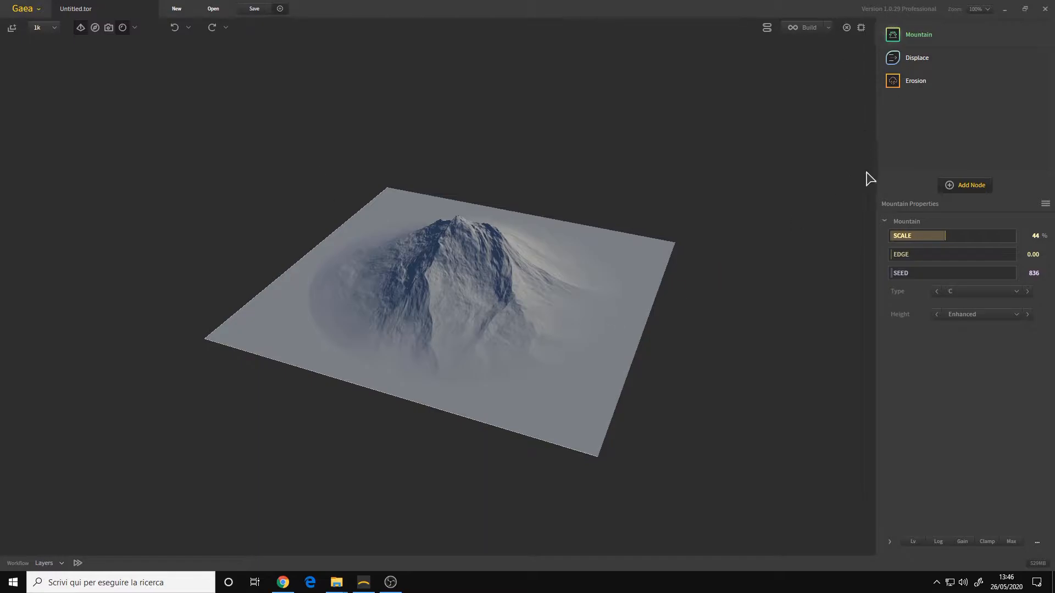
{"action": "mouse_move", "coordinate": [319, 194]}
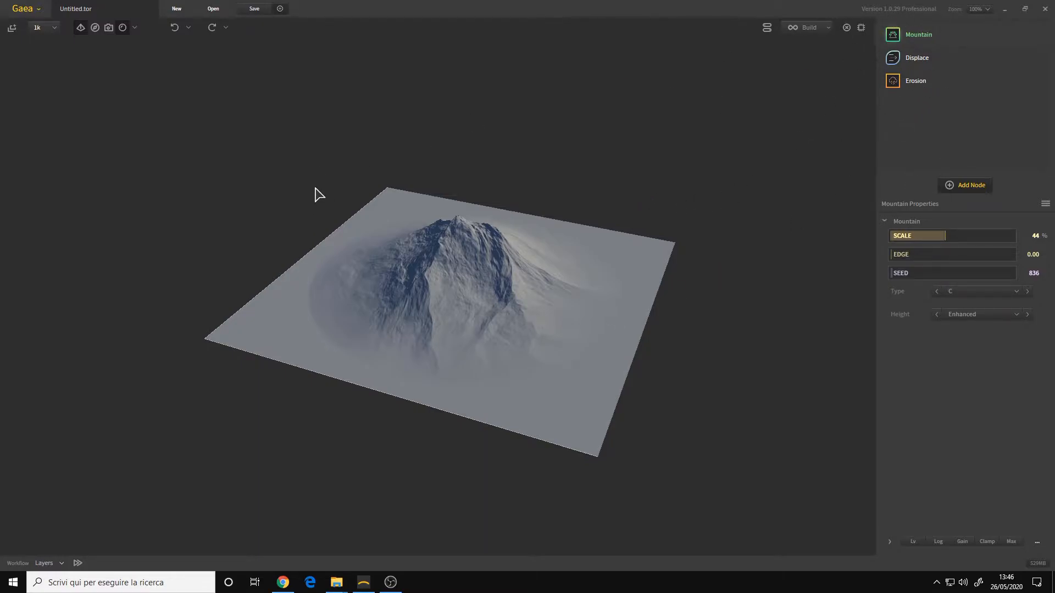
{"action": "mouse_move", "coordinate": [218, 92]}
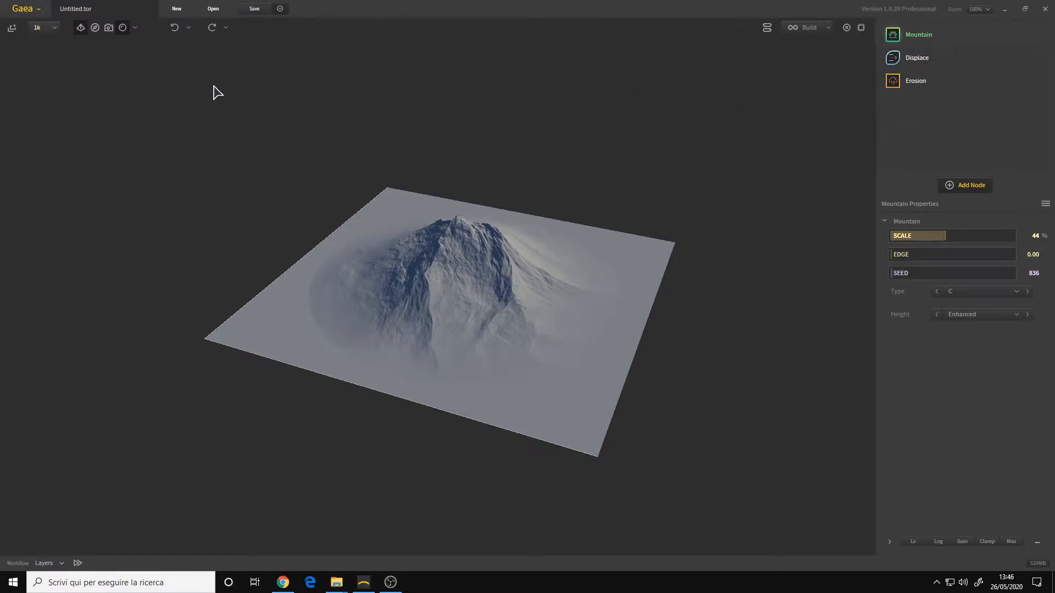
{"action": "mouse_move", "coordinate": [323, 96]}
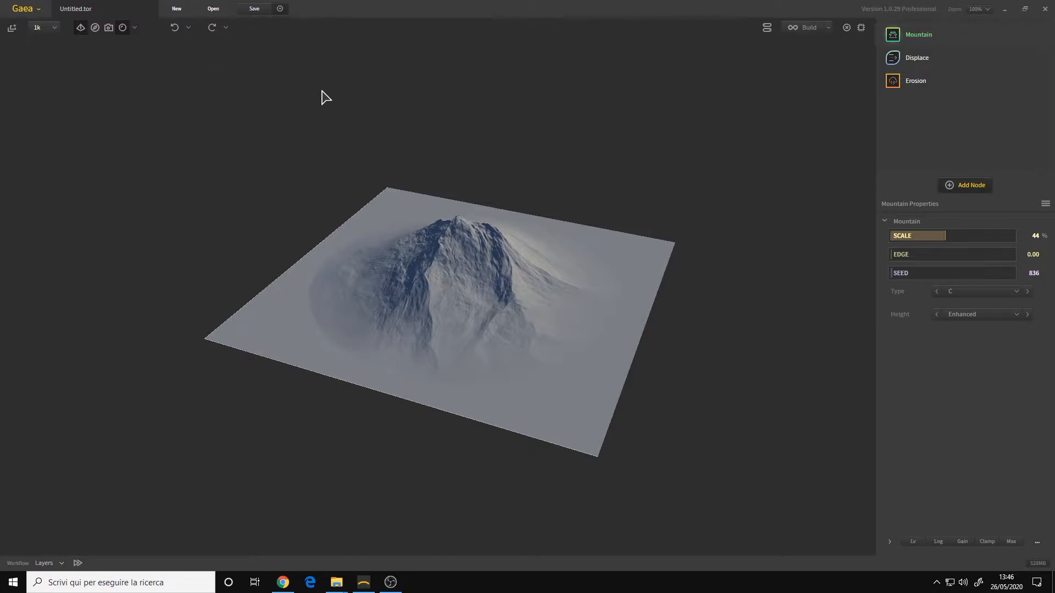
{"action": "mouse_move", "coordinate": [424, 387]}
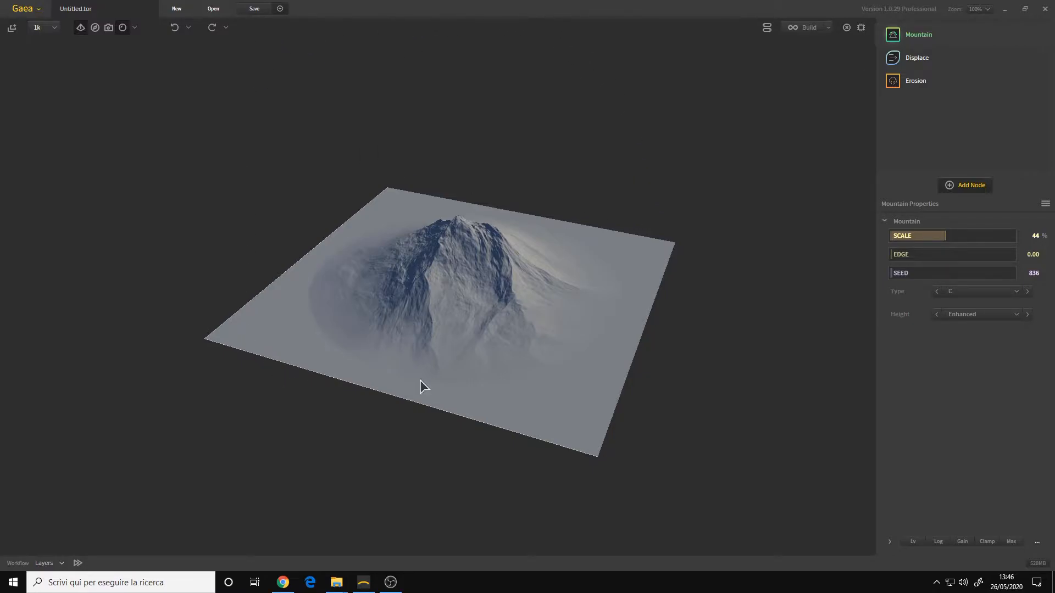
{"action": "mouse_move", "coordinate": [352, 174]}
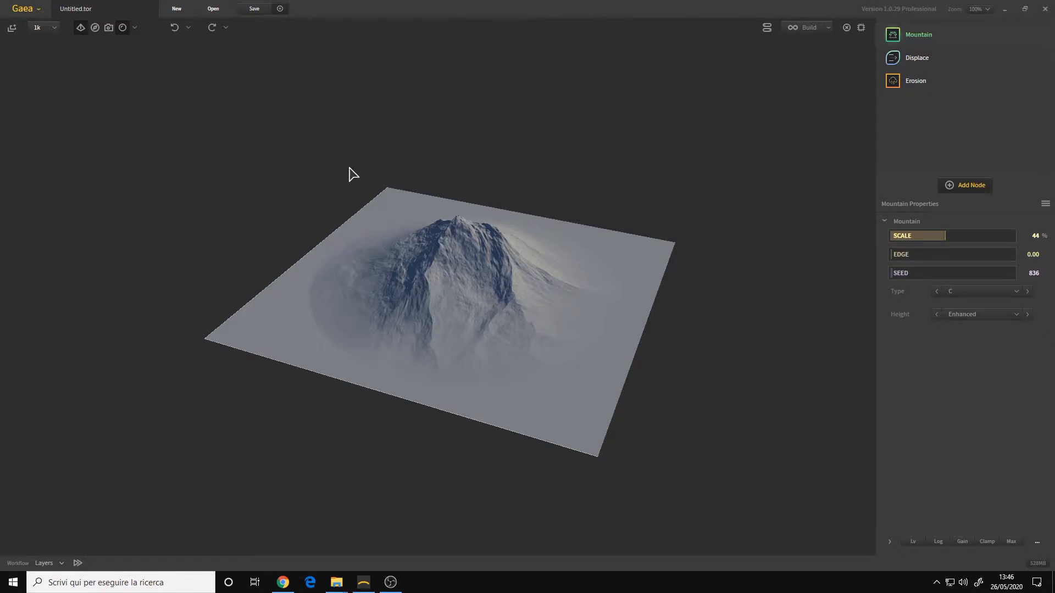
{"action": "mouse_move", "coordinate": [823, 232]}
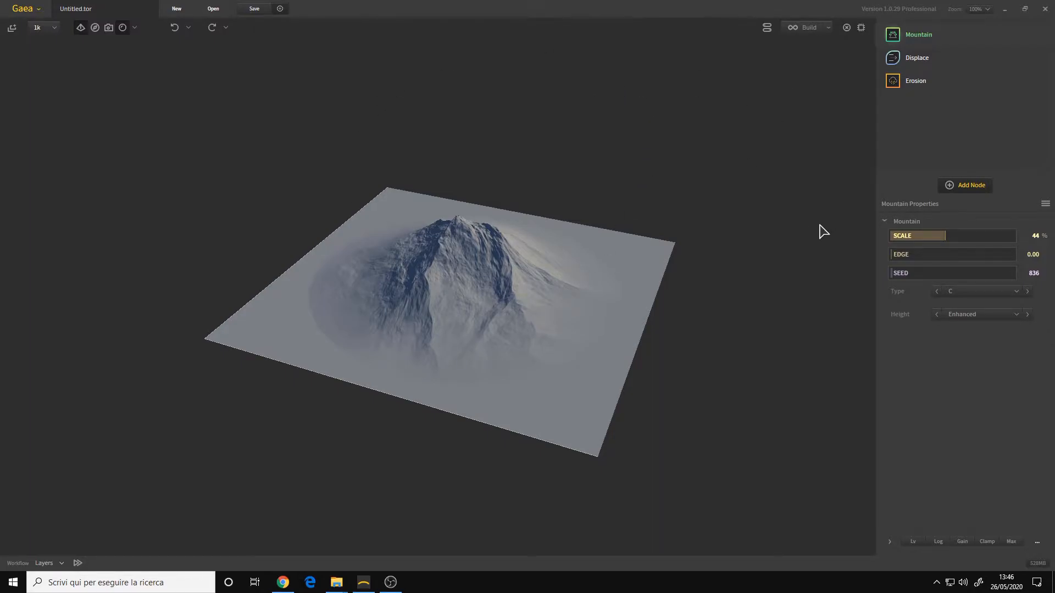
{"action": "mouse_move", "coordinate": [718, 118]}
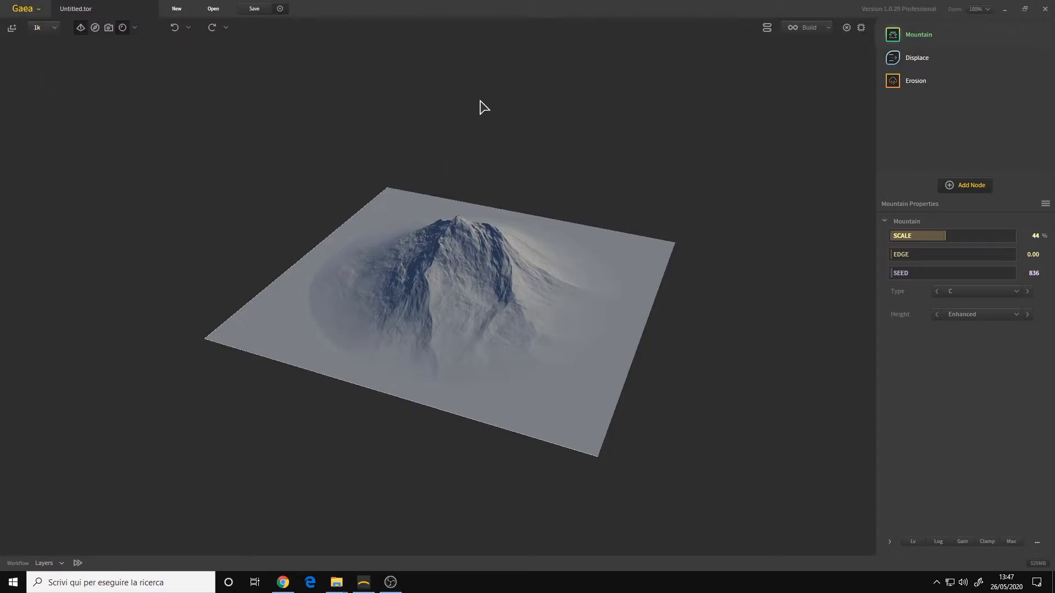
{"action": "mouse_move", "coordinate": [930, 133]}
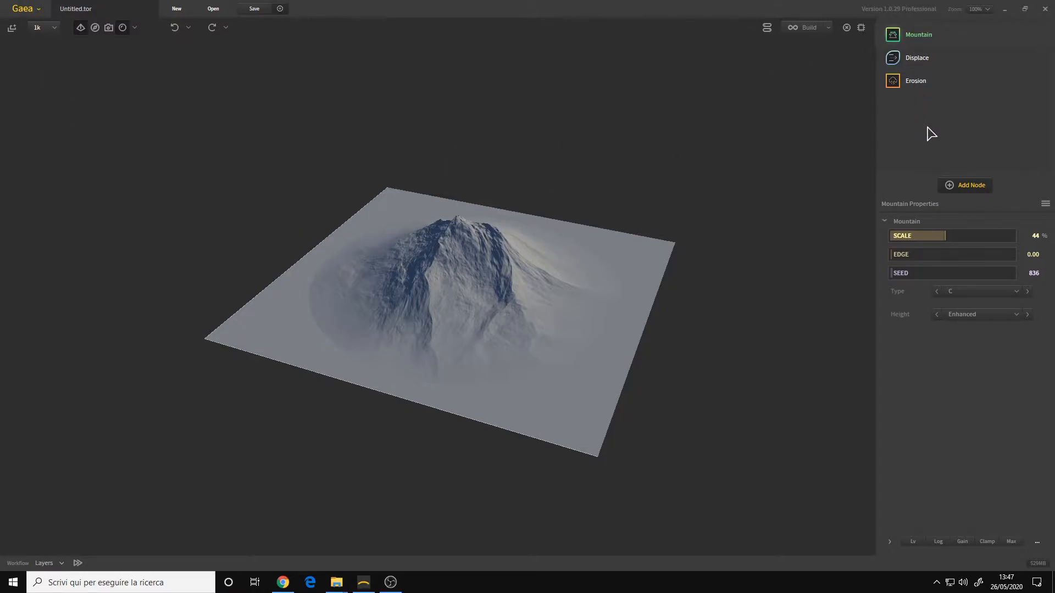
{"action": "mouse_move", "coordinate": [915, 182]}
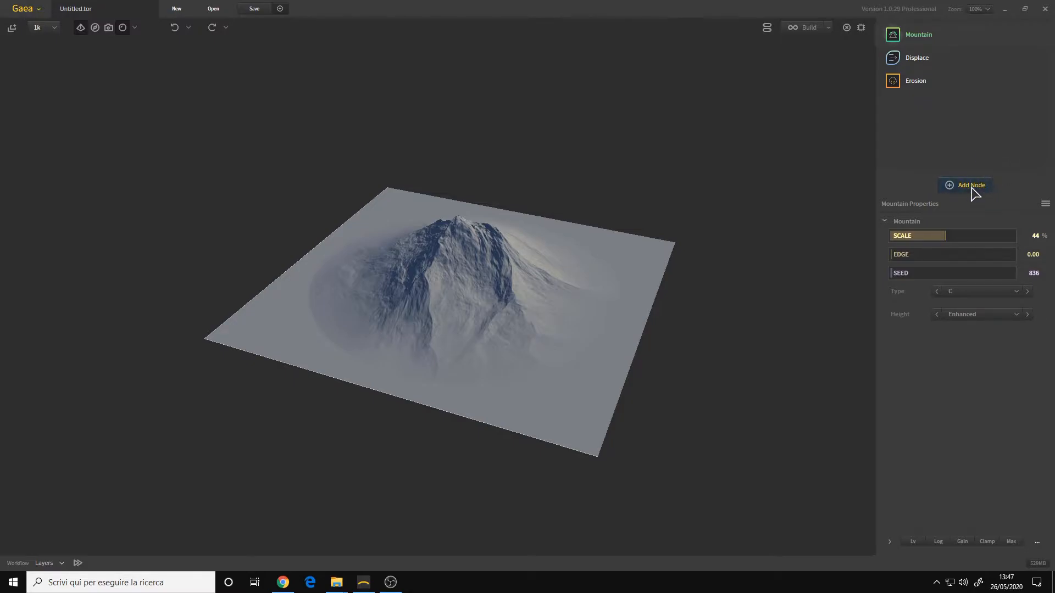
Review the Erosion and Mountain layer settings, then clear every layer from the stack
{"action": "left_click", "coordinate": [964, 185]}
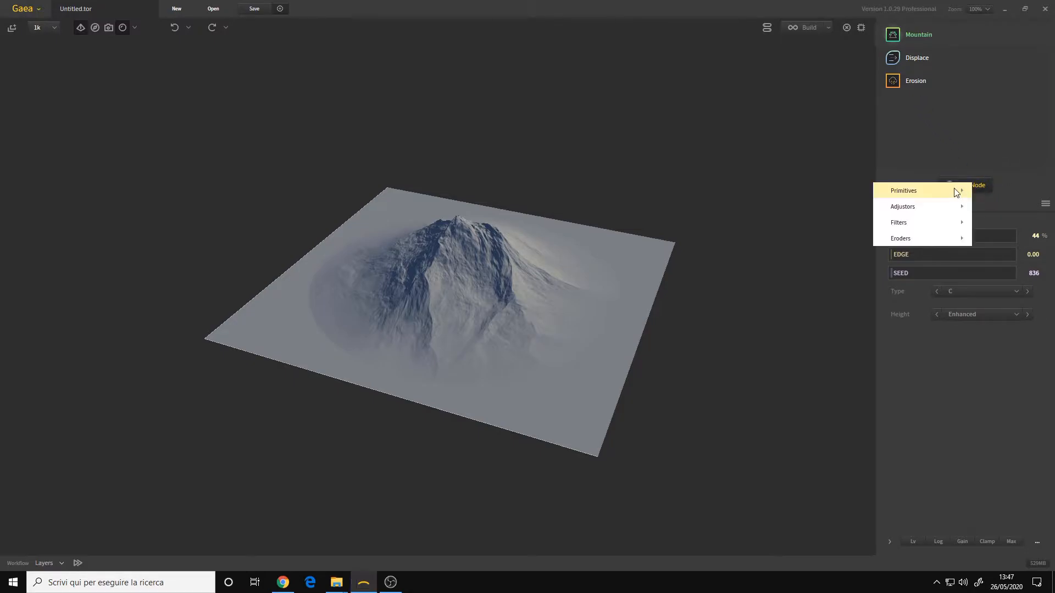
{"action": "mouse_move", "coordinate": [903, 206]}
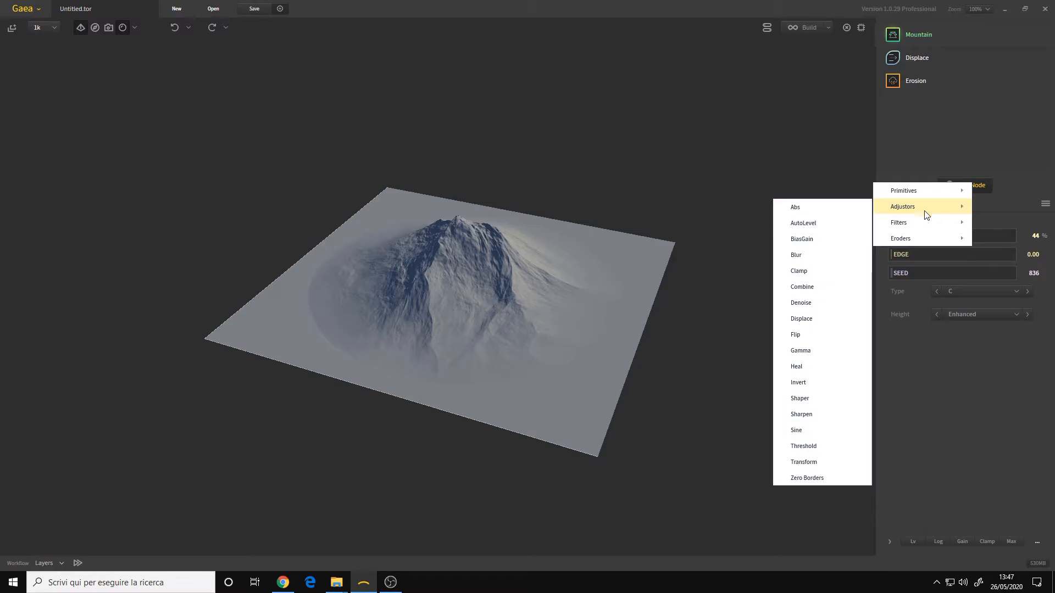
{"action": "mouse_move", "coordinate": [933, 161]}
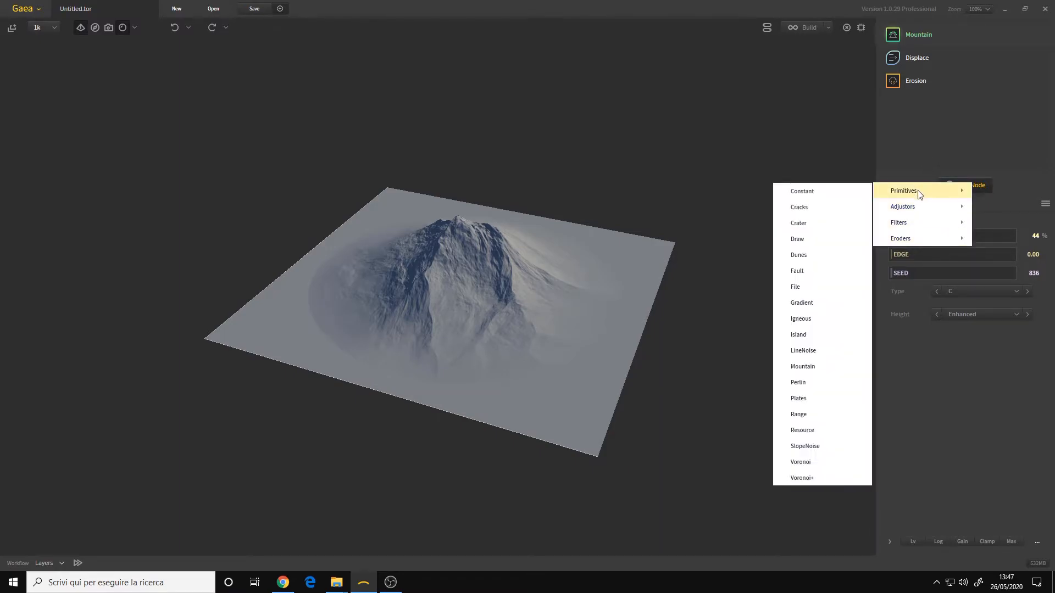
{"action": "mouse_move", "coordinate": [901, 239]}
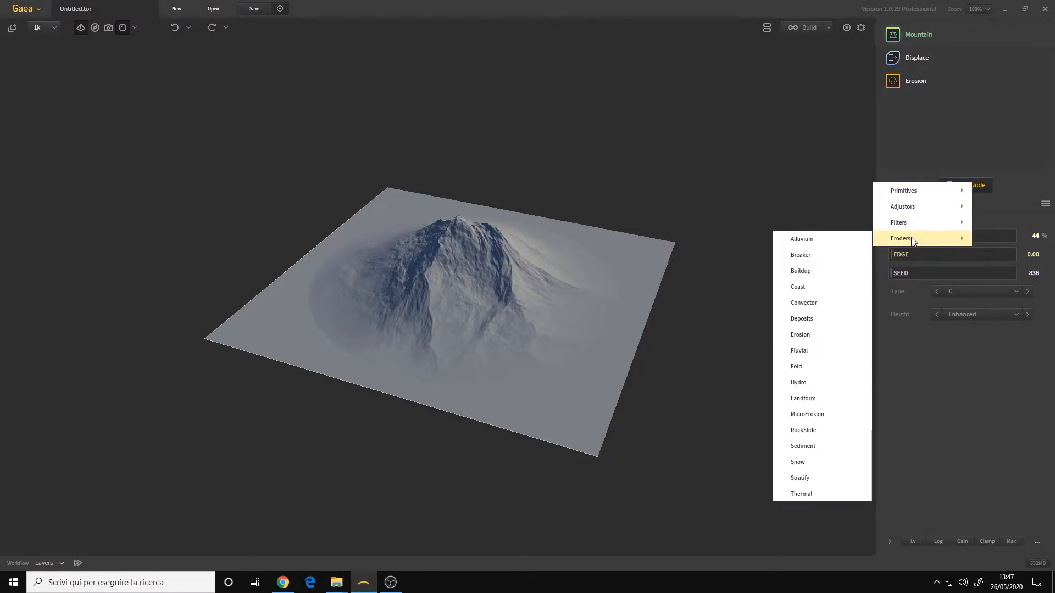
{"action": "mouse_move", "coordinate": [910, 243]}
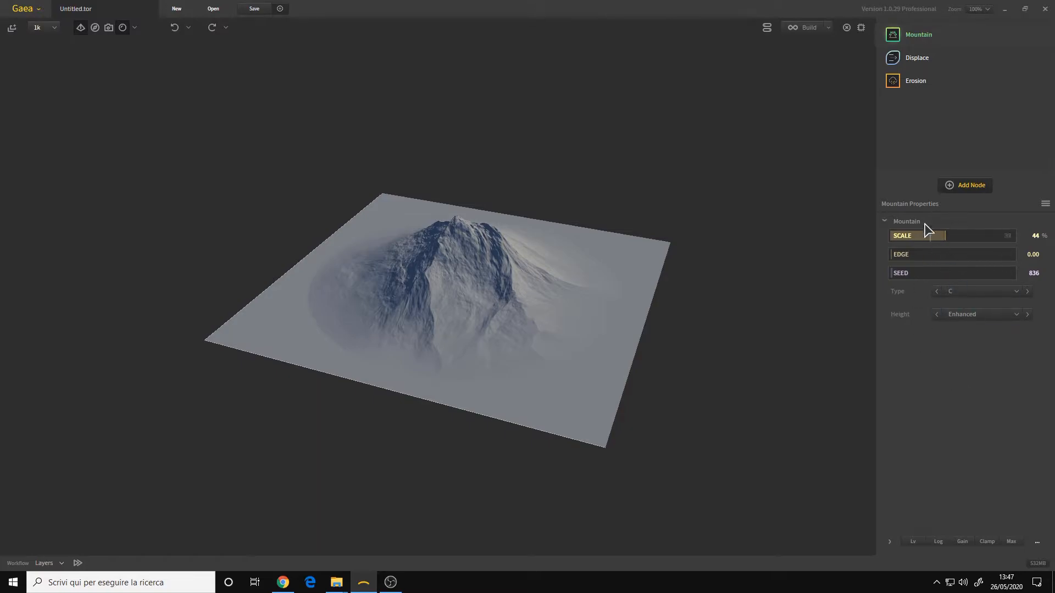
{"action": "mouse_move", "coordinate": [916, 57]}
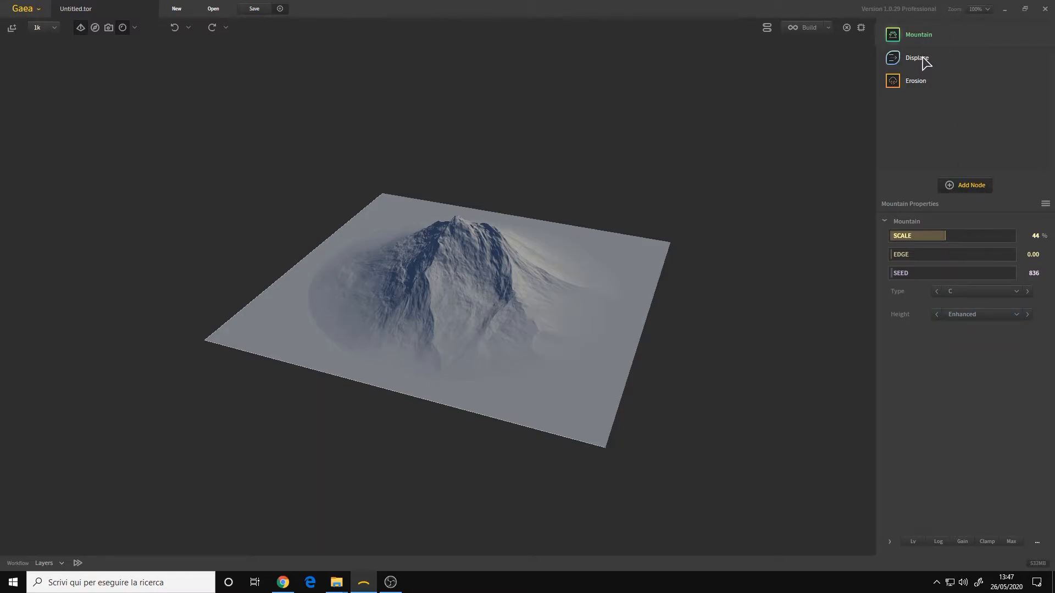
{"action": "left_click", "coordinate": [915, 80]}
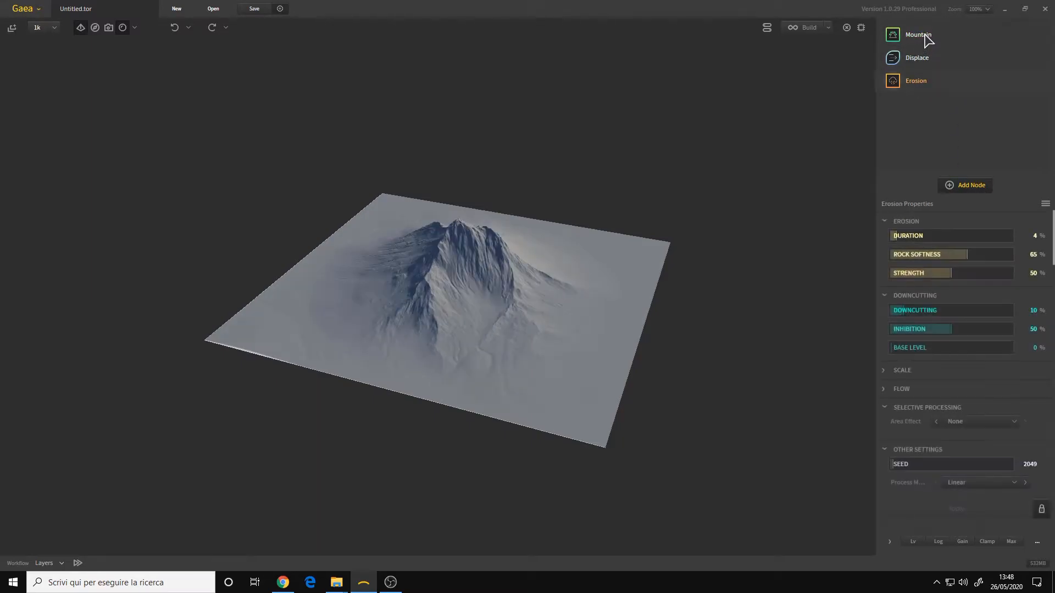
{"action": "left_click", "coordinate": [917, 34]}
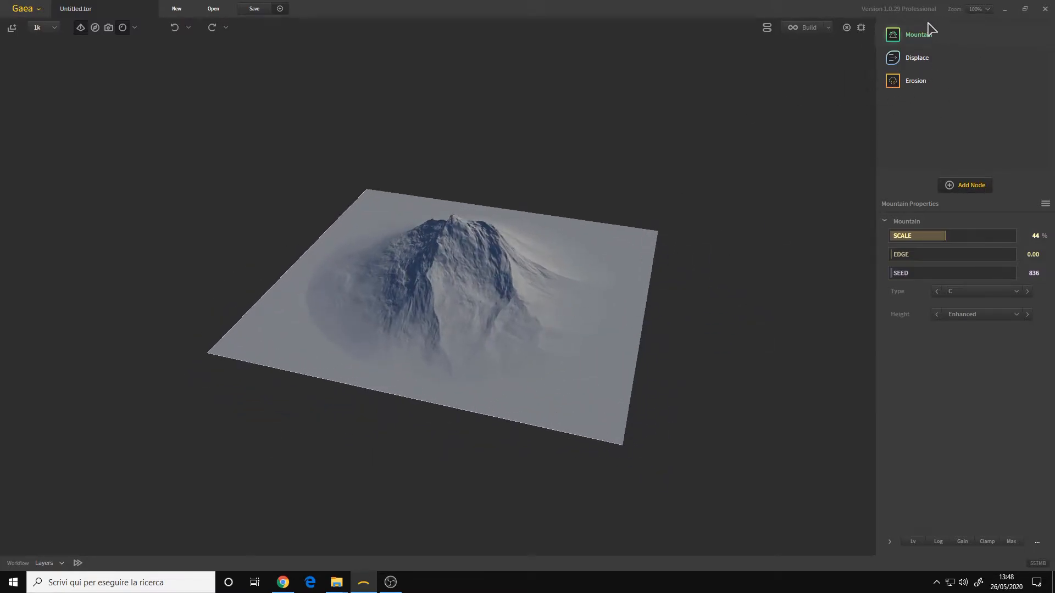
{"action": "left_click", "coordinate": [915, 80]}
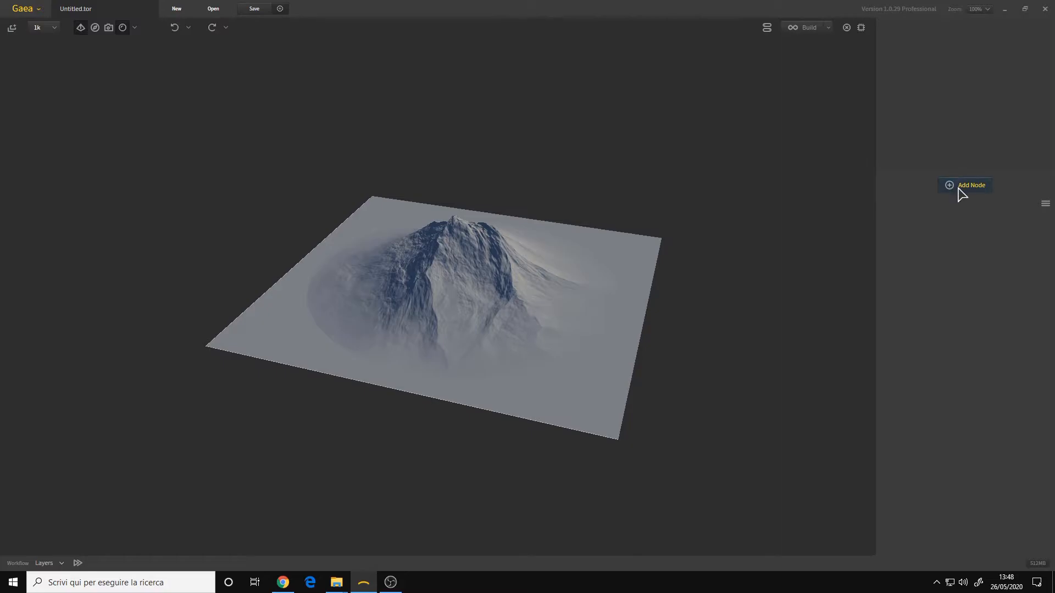
Add a Mountain primitive as the stack's only layer, giving a single smooth peak (seed 3742)
{"action": "left_click", "coordinate": [970, 185]}
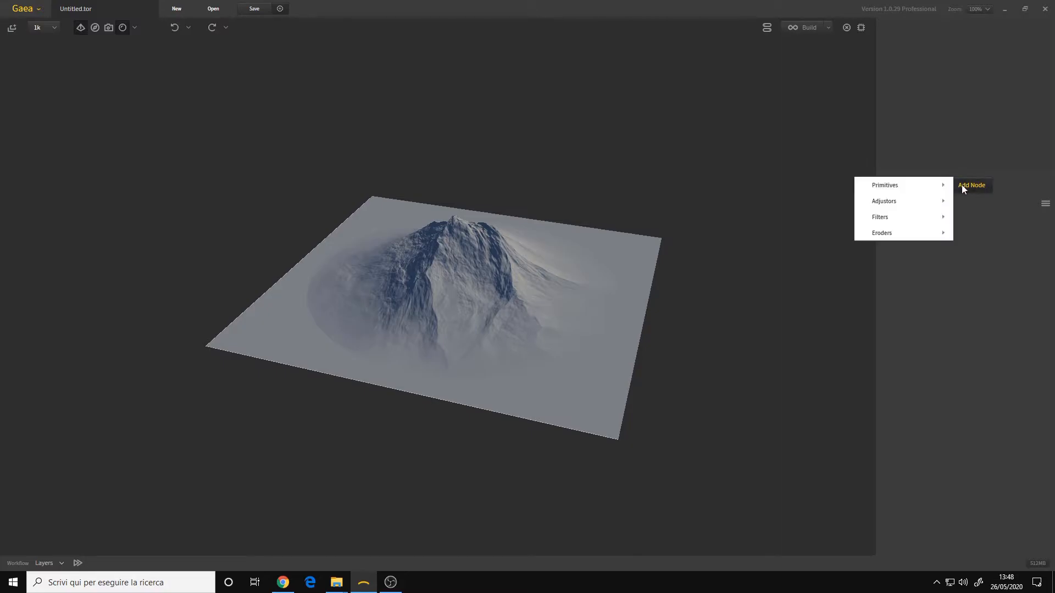
{"action": "mouse_move", "coordinate": [885, 185]}
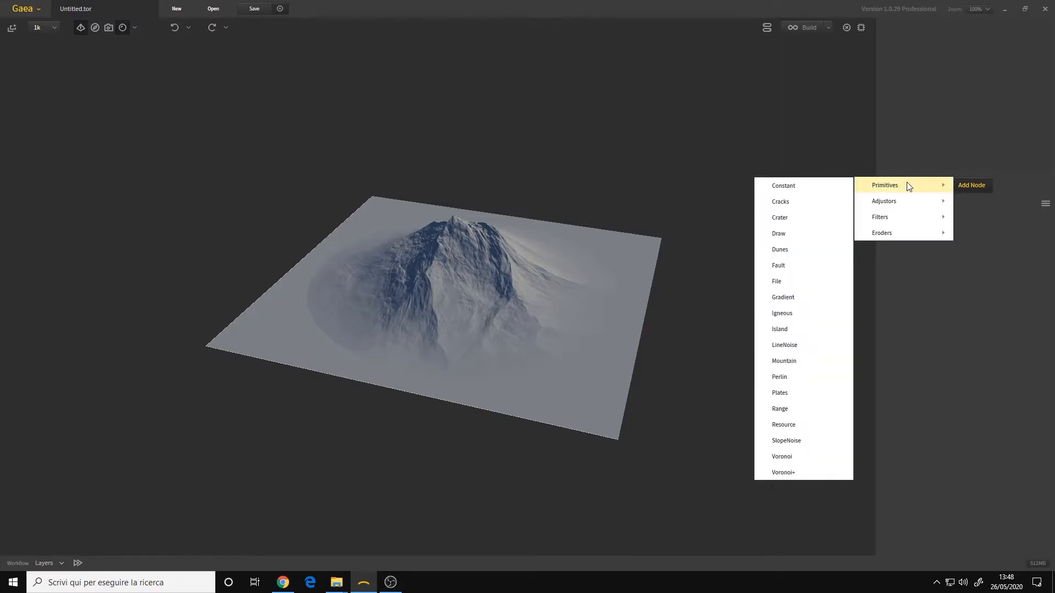
{"action": "mouse_move", "coordinate": [797, 311]}
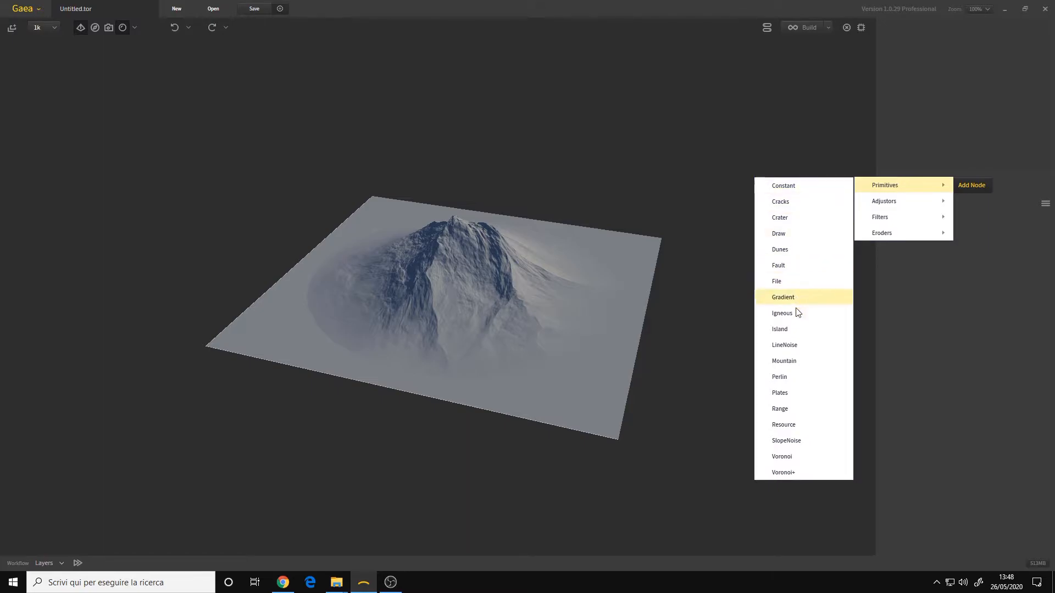
{"action": "left_click", "coordinate": [783, 361]}
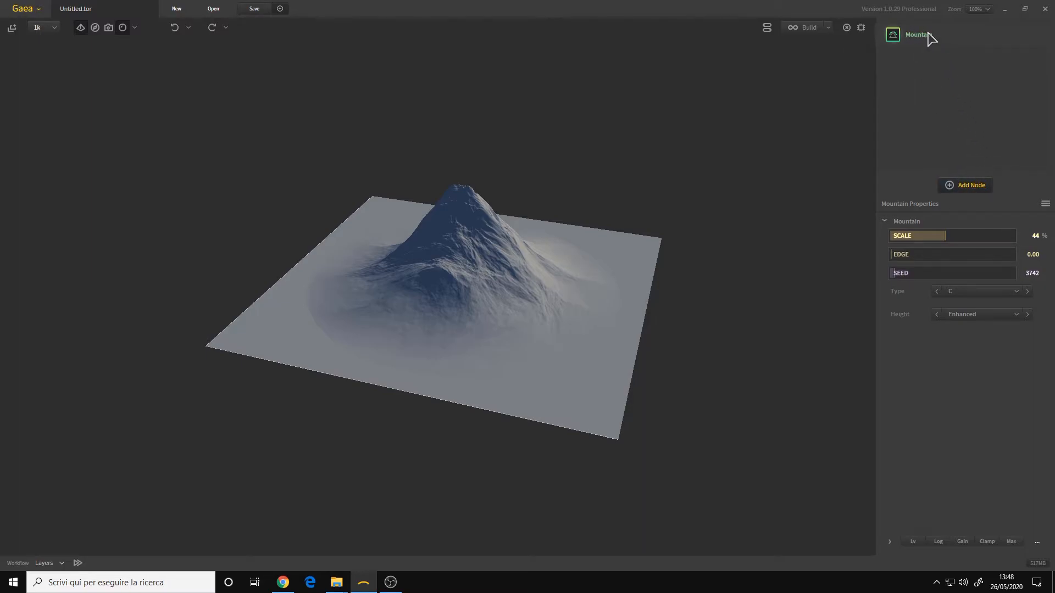
Add a Displace adjustor above Mountain (strength 30, seed 1403) and review both layers' settings
{"action": "left_click", "coordinate": [970, 185]}
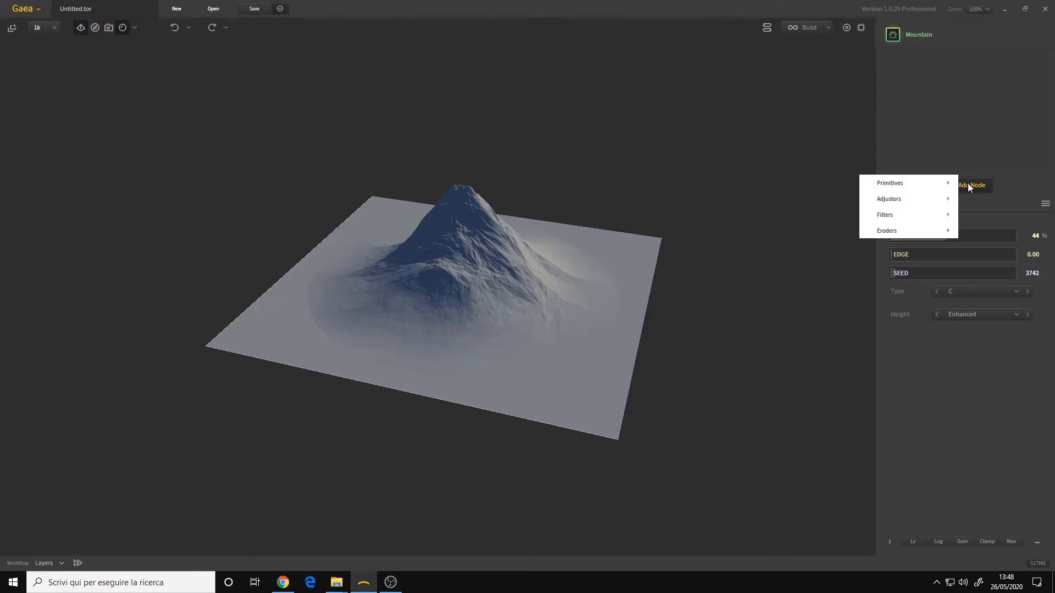
{"action": "mouse_move", "coordinate": [889, 182]}
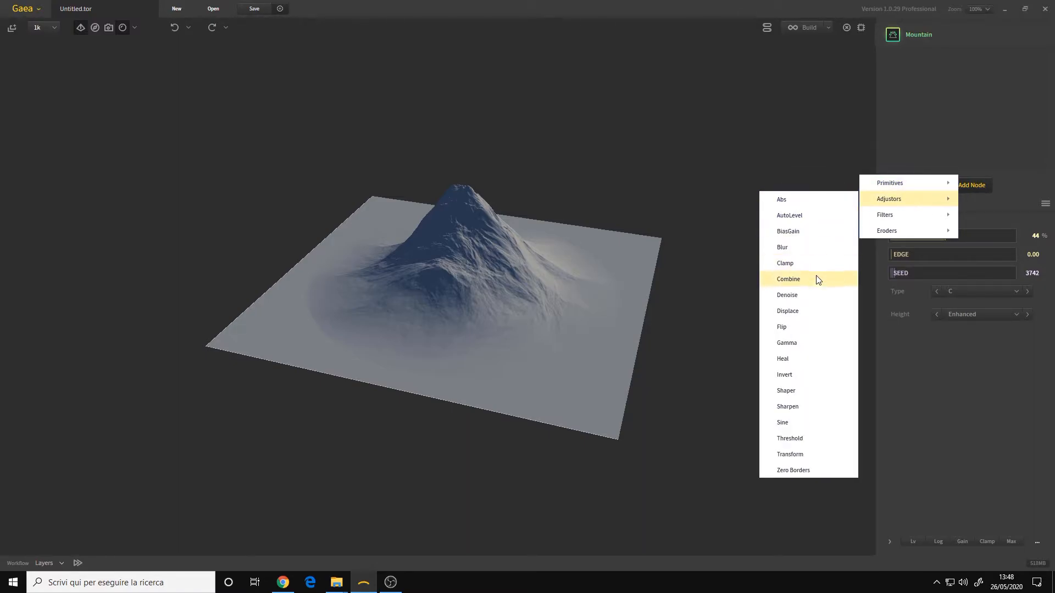
{"action": "left_click", "coordinate": [806, 320]}
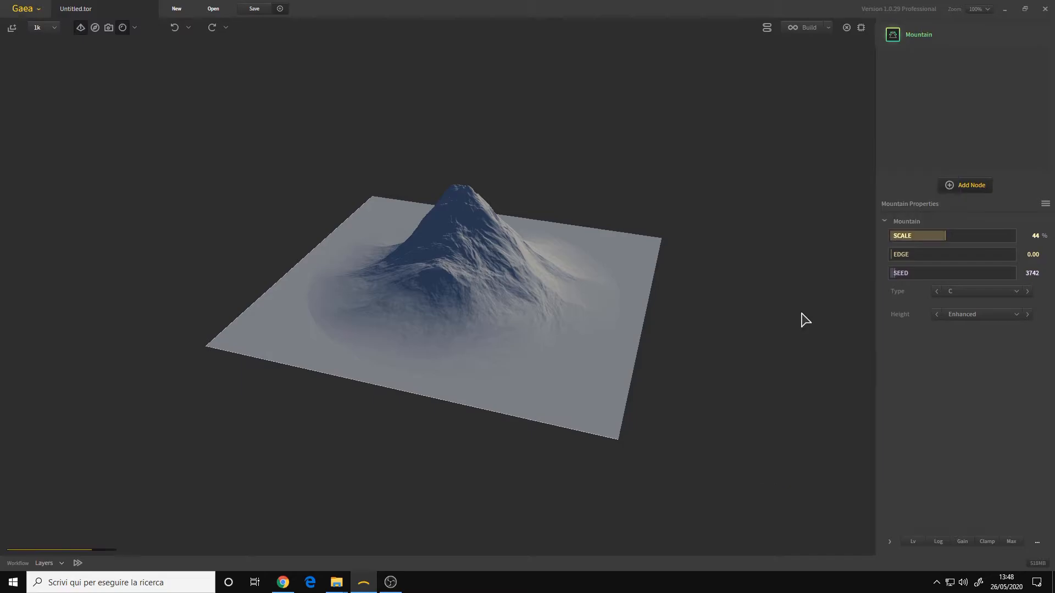
{"action": "left_click", "coordinate": [969, 184]}
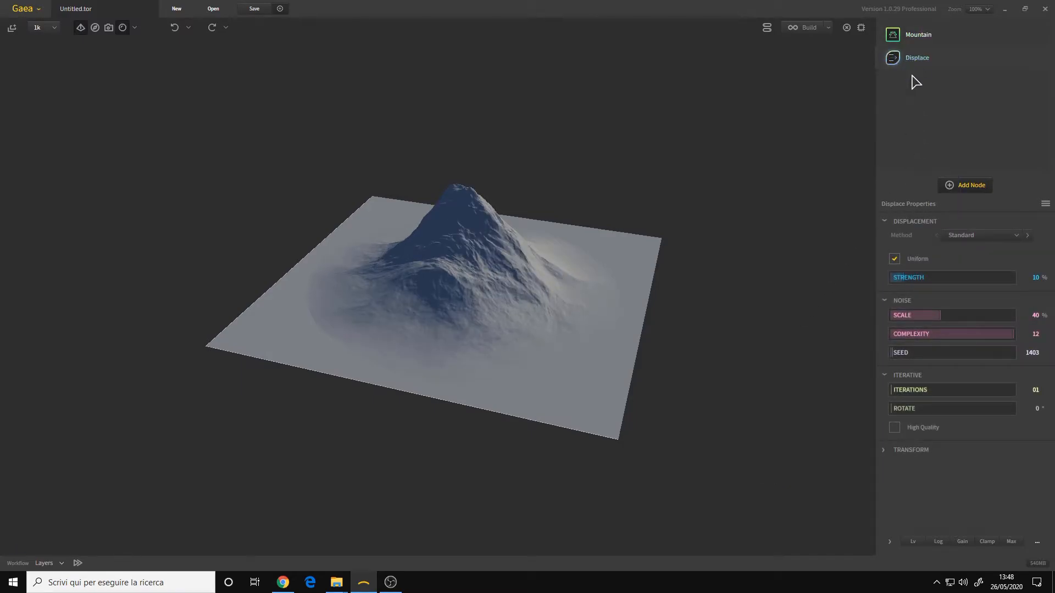
{"action": "mouse_move", "coordinate": [894, 63]}
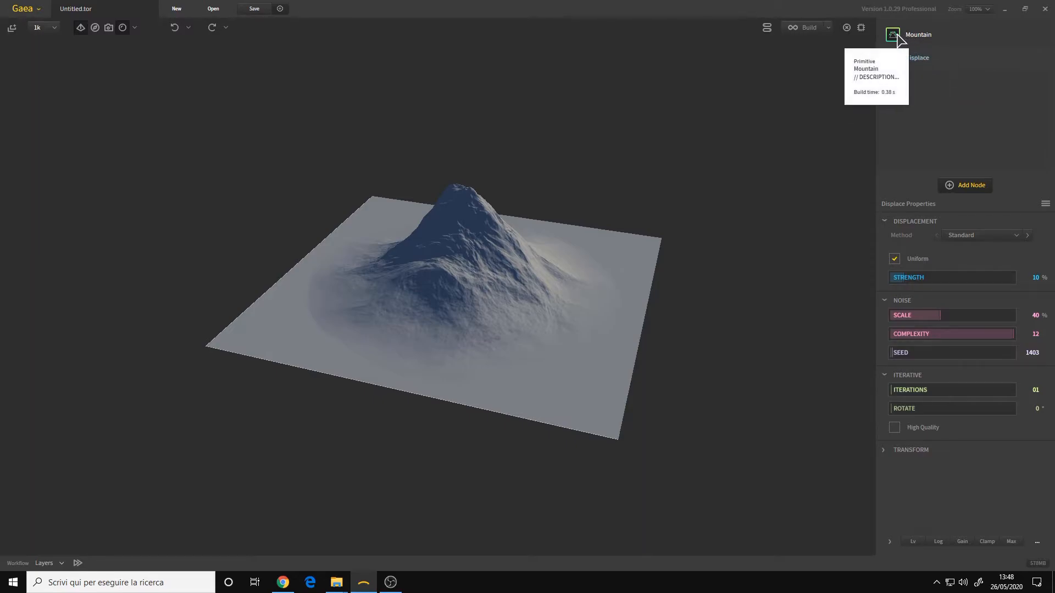
{"action": "mouse_move", "coordinate": [894, 105]}
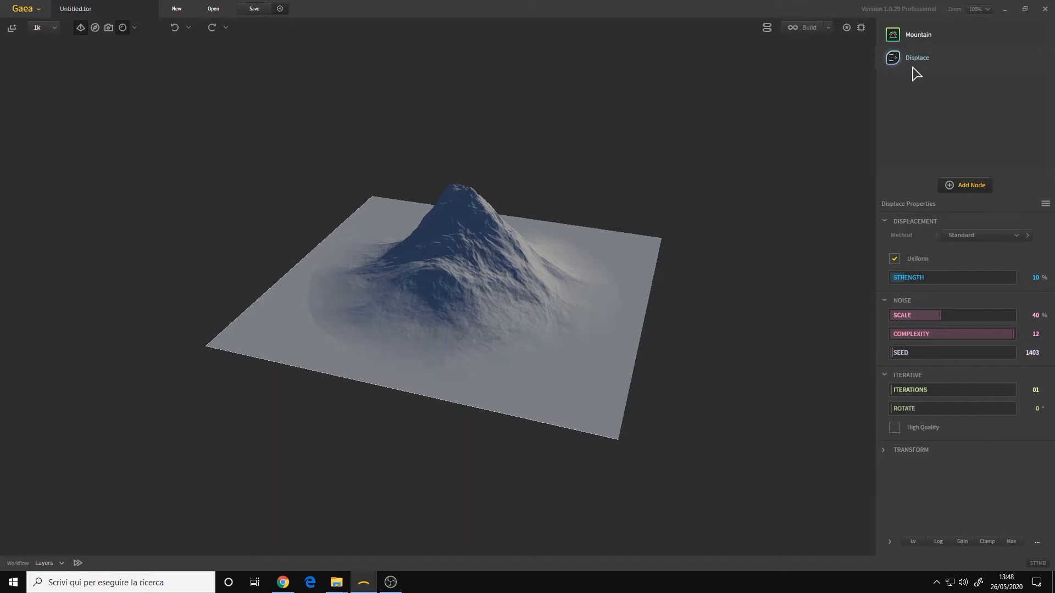
{"action": "mouse_move", "coordinate": [919, 16]}
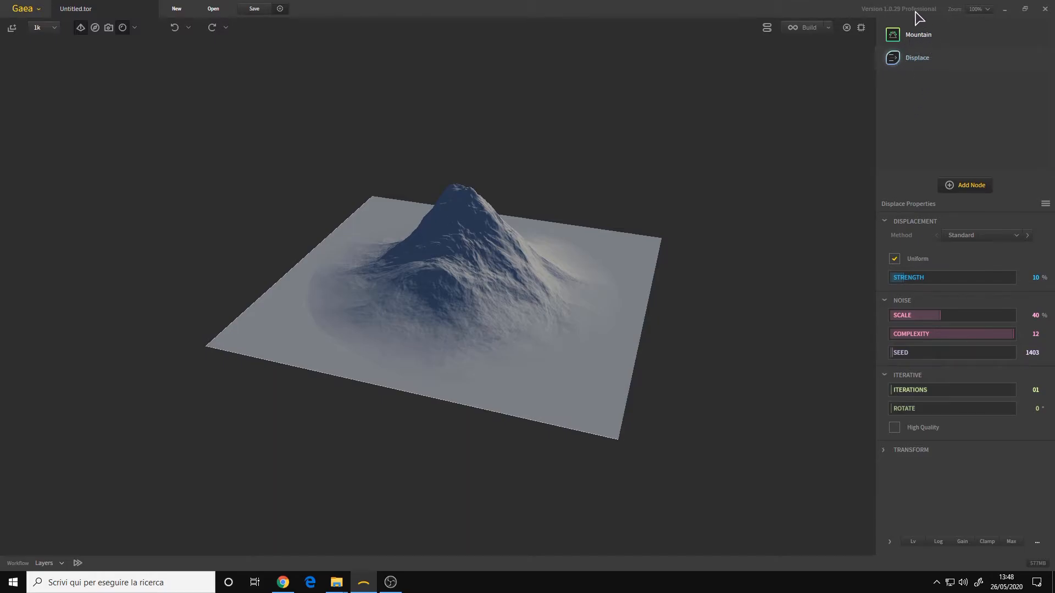
{"action": "mouse_move", "coordinate": [888, 42]}
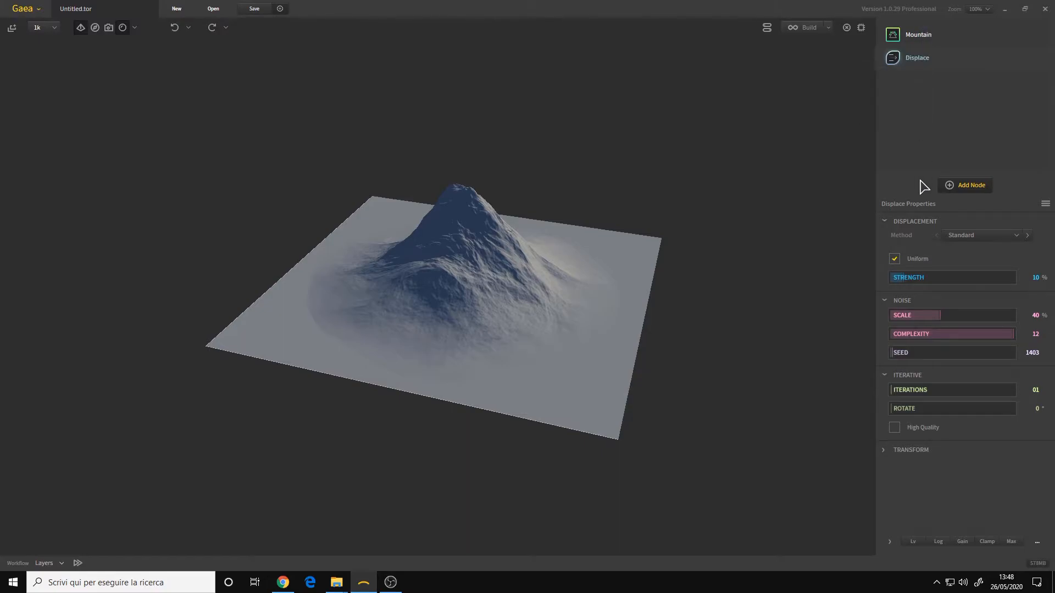
{"action": "left_click", "coordinate": [917, 34]}
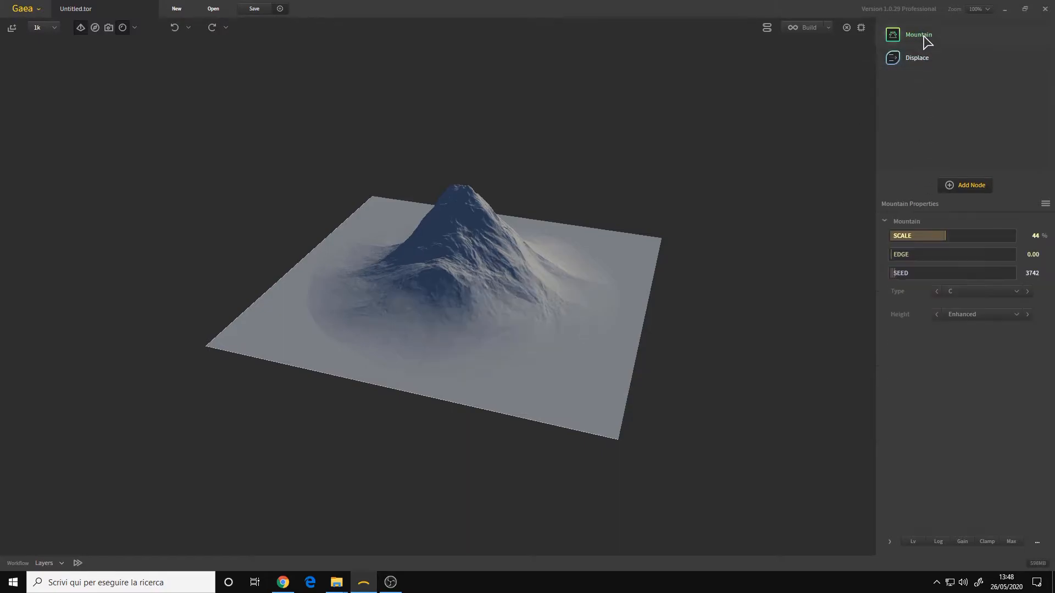
{"action": "mouse_move", "coordinate": [892, 34]}
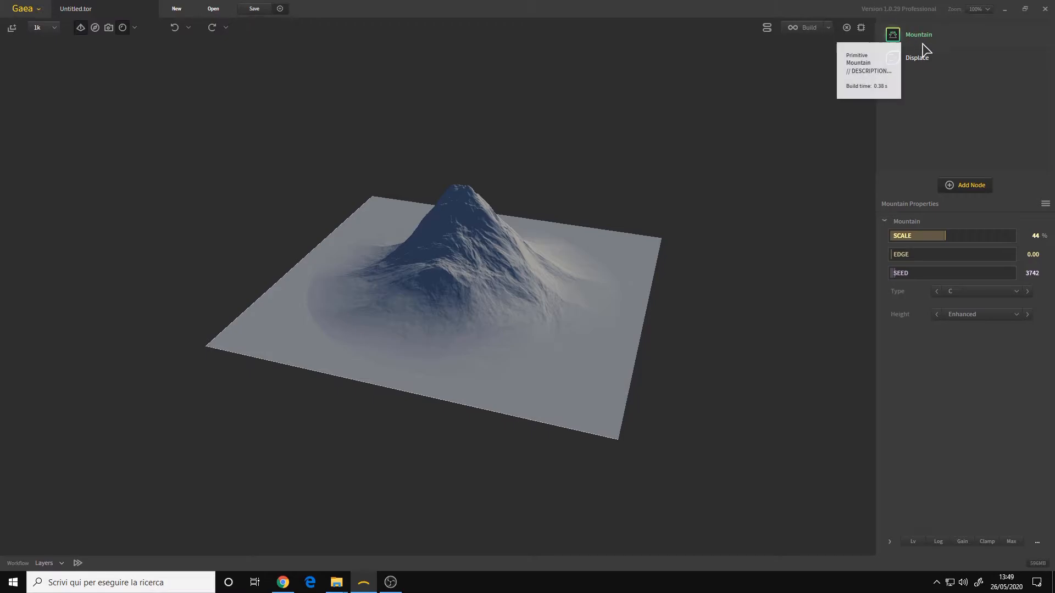
{"action": "mouse_move", "coordinate": [916, 57]}
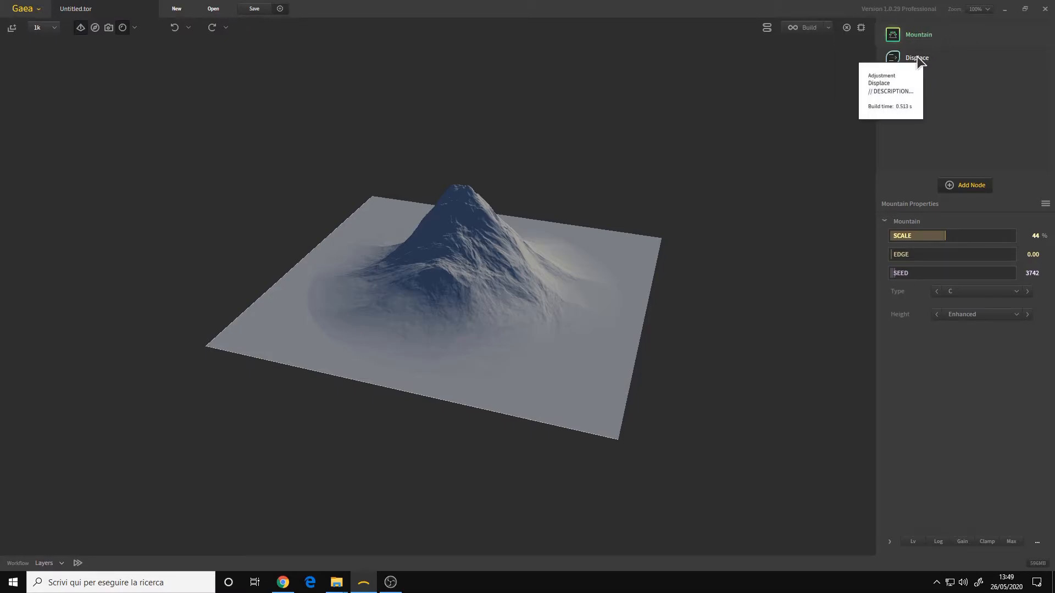
{"action": "left_click", "coordinate": [917, 57]}
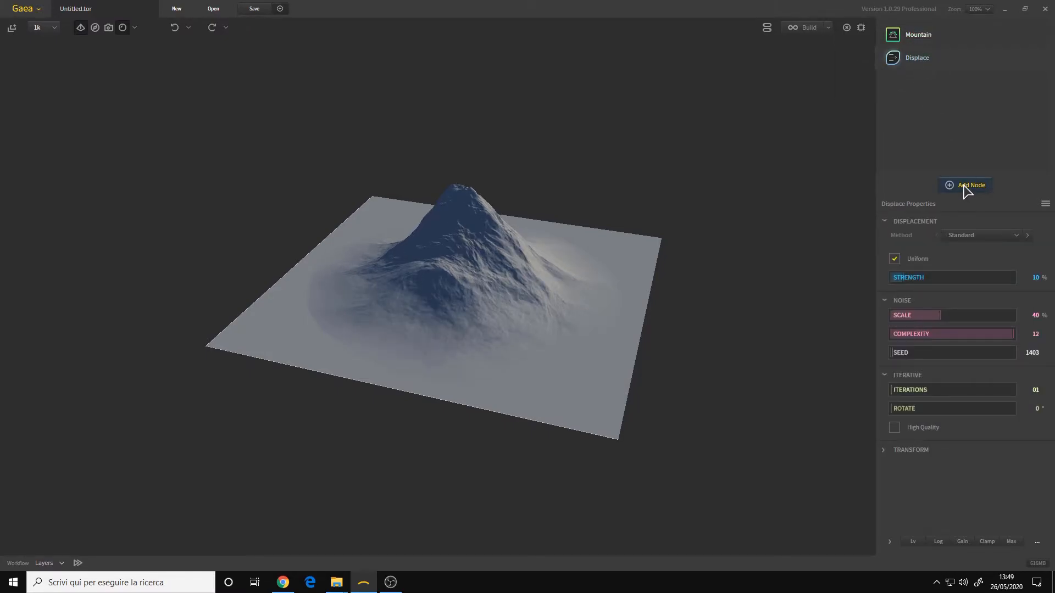
Add a Terrace filter on top, stepping the displaced mountain into 115 terraces
{"action": "left_click", "coordinate": [970, 184]}
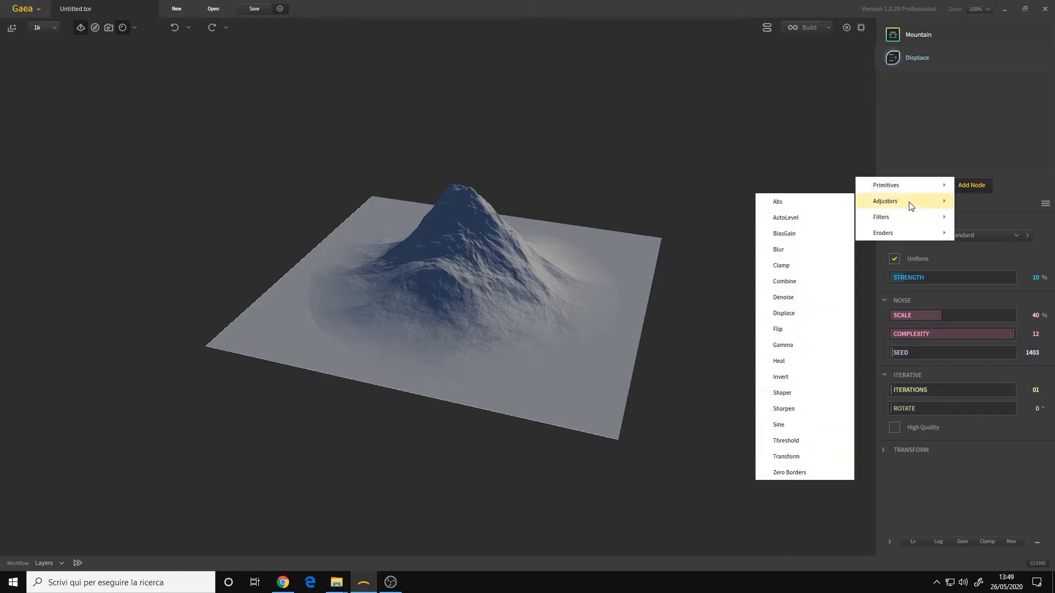
{"action": "mouse_move", "coordinate": [889, 216]}
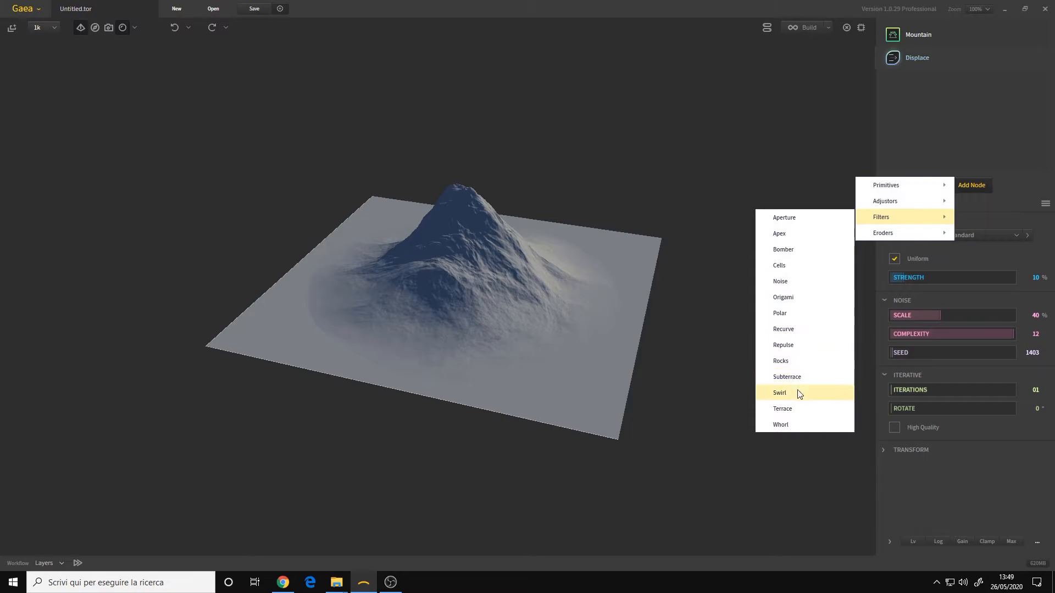
{"action": "left_click", "coordinate": [782, 409]}
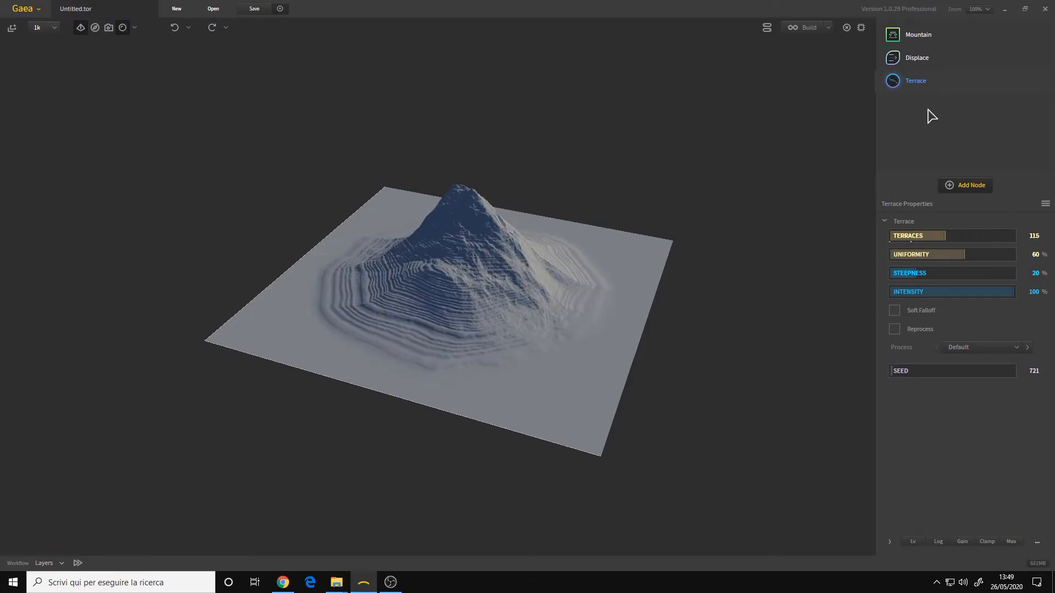
{"action": "mouse_move", "coordinate": [952, 142]}
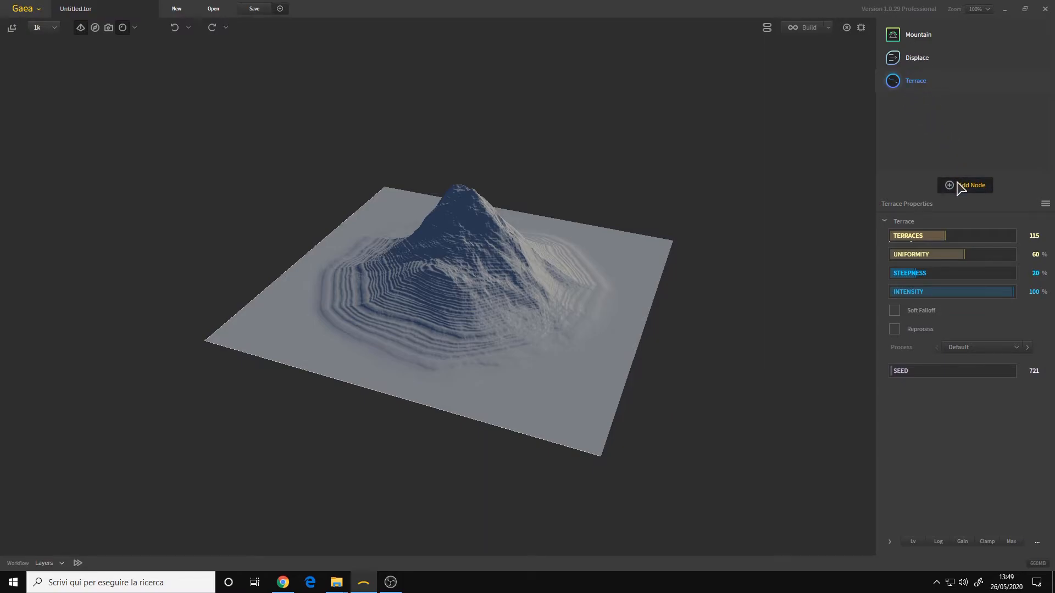
{"action": "mouse_move", "coordinate": [919, 42]}
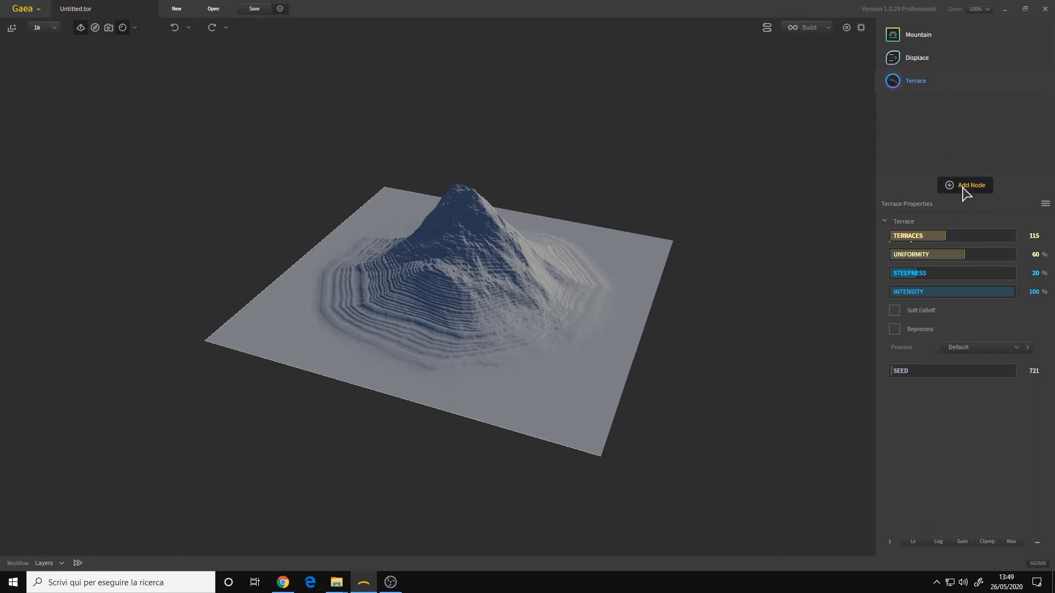
{"action": "mouse_move", "coordinate": [963, 122]}
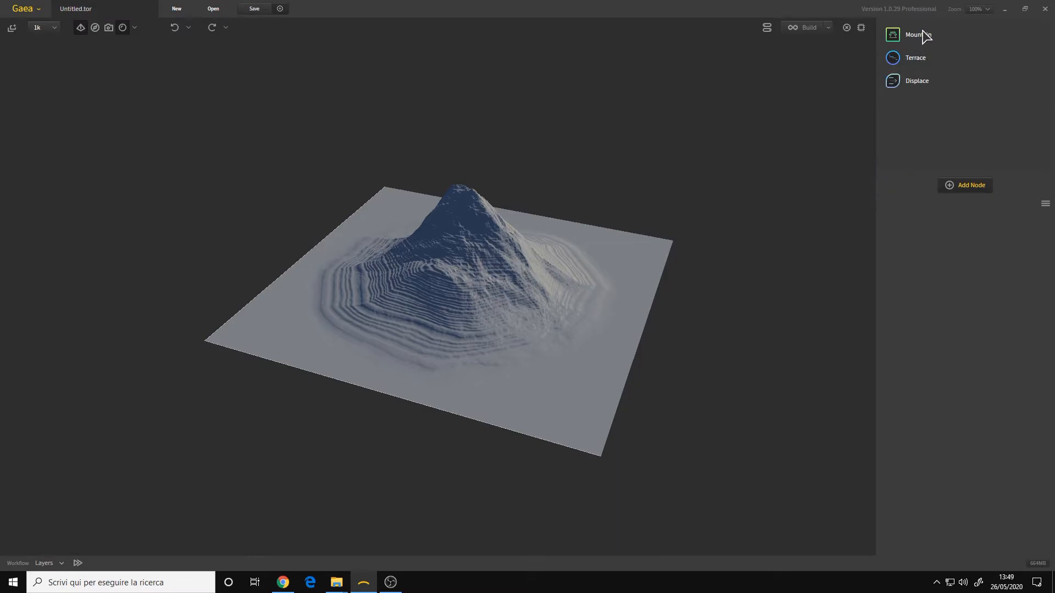
With the stack ordered Mountain, Terrace, Displace, raise Displace strength to 52%
{"action": "left_click", "coordinate": [915, 57]}
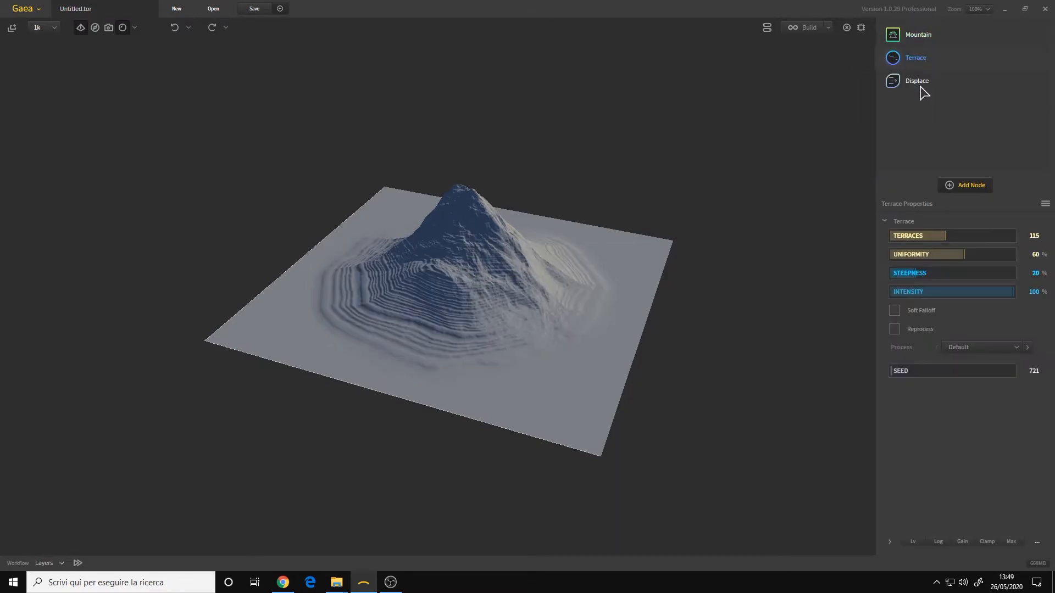
{"action": "left_click", "coordinate": [916, 80]}
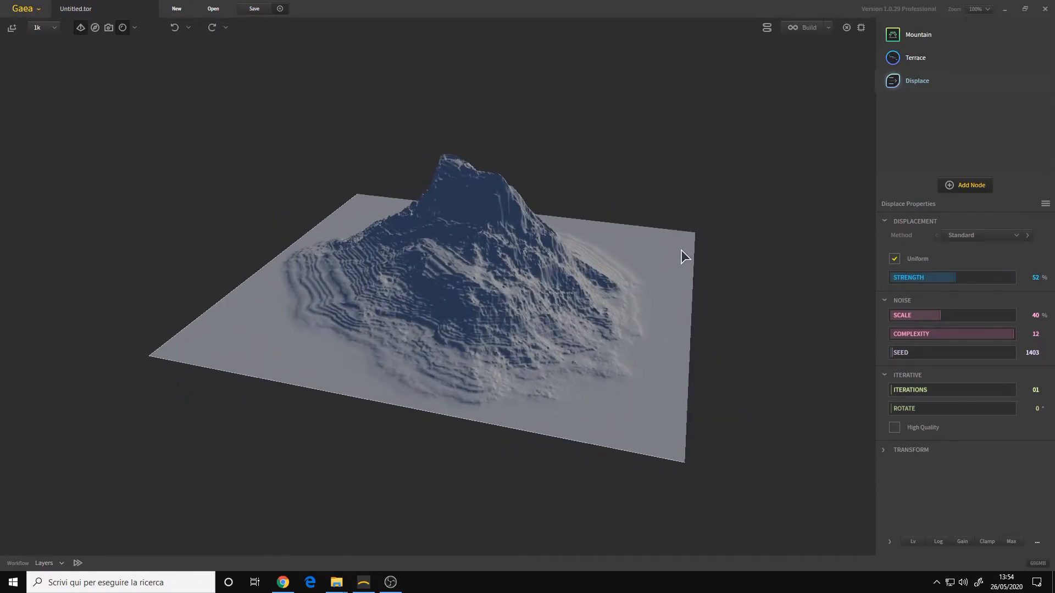
{"action": "left_click", "coordinate": [1044, 204]}
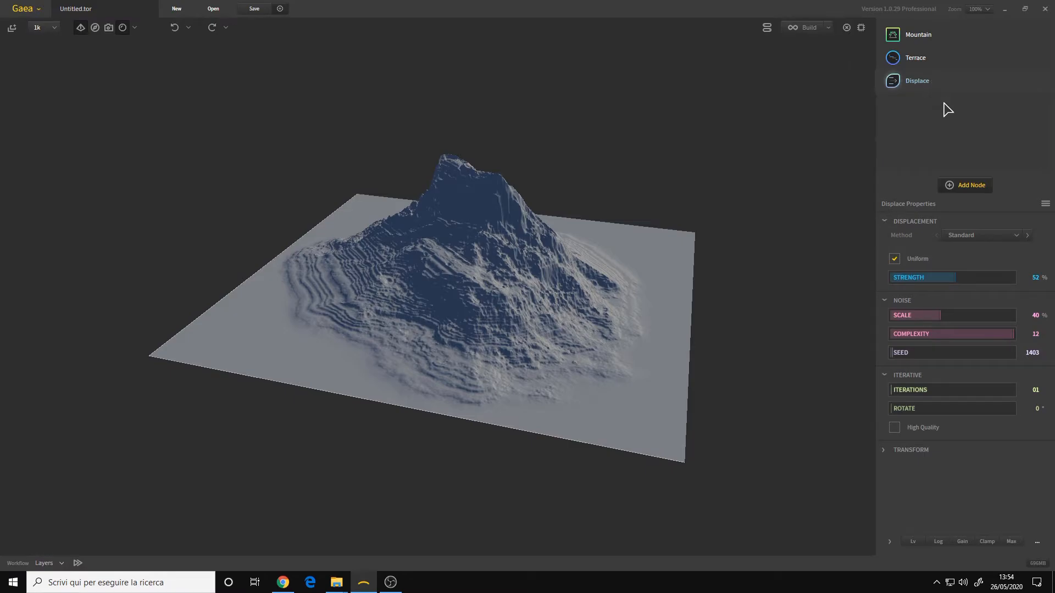
Apply the '1 - HQ 10' preset to Displace: strength 30, seed 3655, 10 iterations
{"action": "left_click", "coordinate": [1045, 204]}
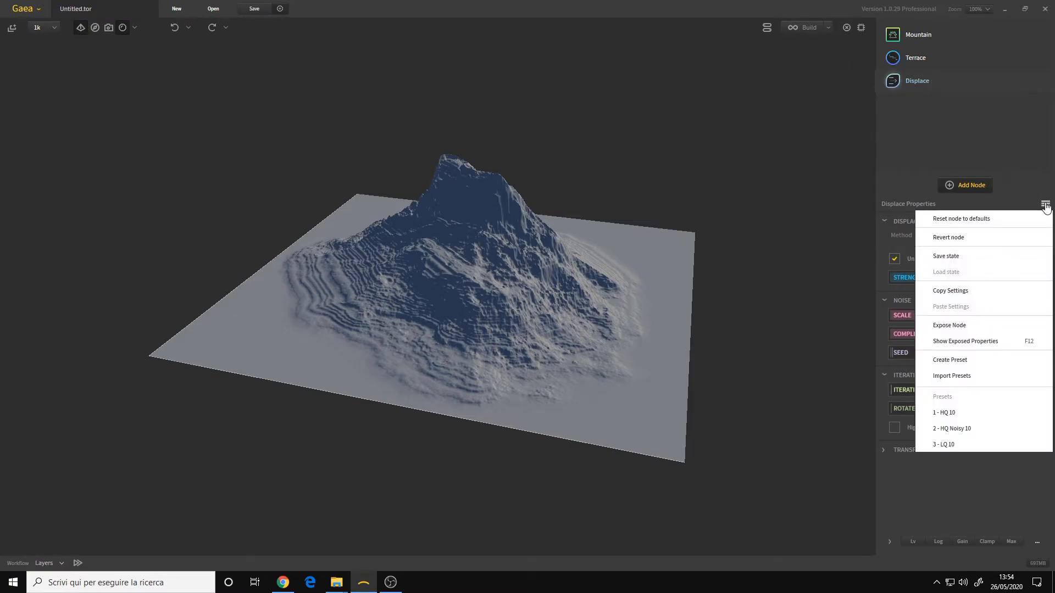
{"action": "mouse_move", "coordinate": [1009, 157]}
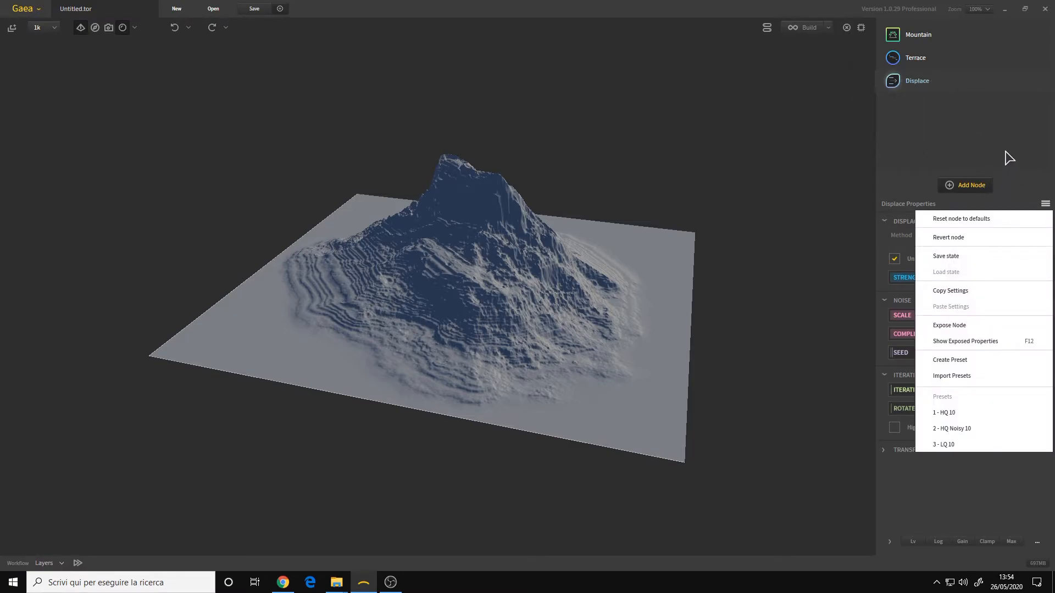
{"action": "left_click", "coordinate": [1045, 204]}
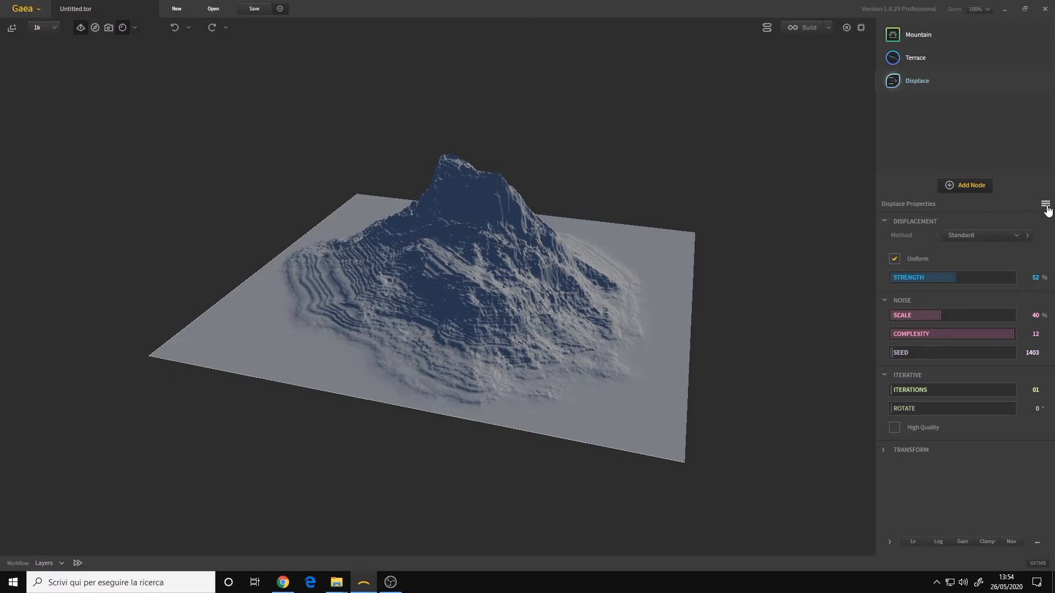
{"action": "left_click", "coordinate": [1045, 204]}
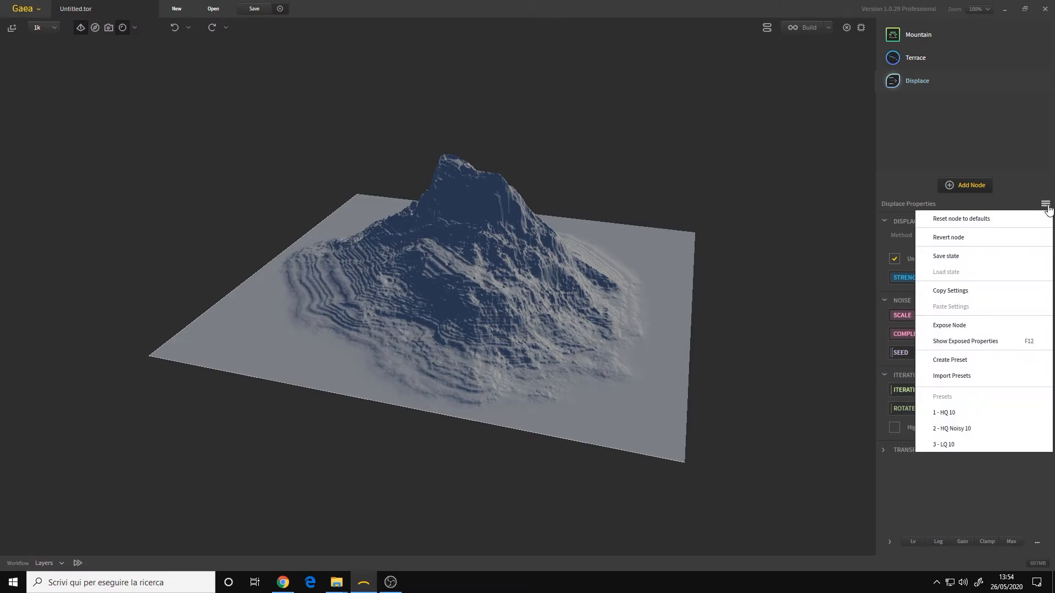
{"action": "mouse_move", "coordinate": [981, 340]}
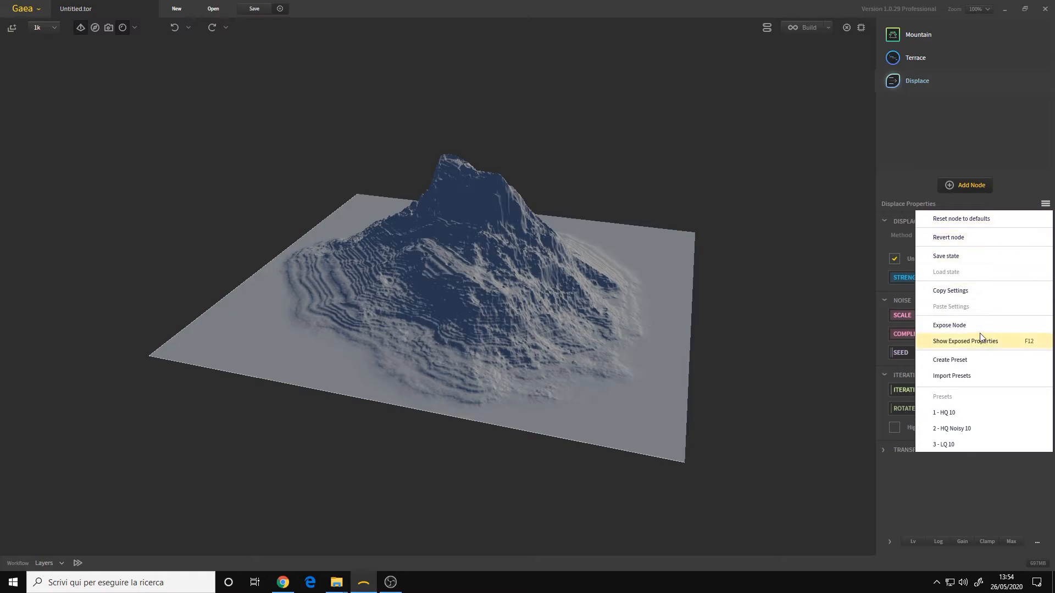
{"action": "mouse_move", "coordinate": [958, 411]}
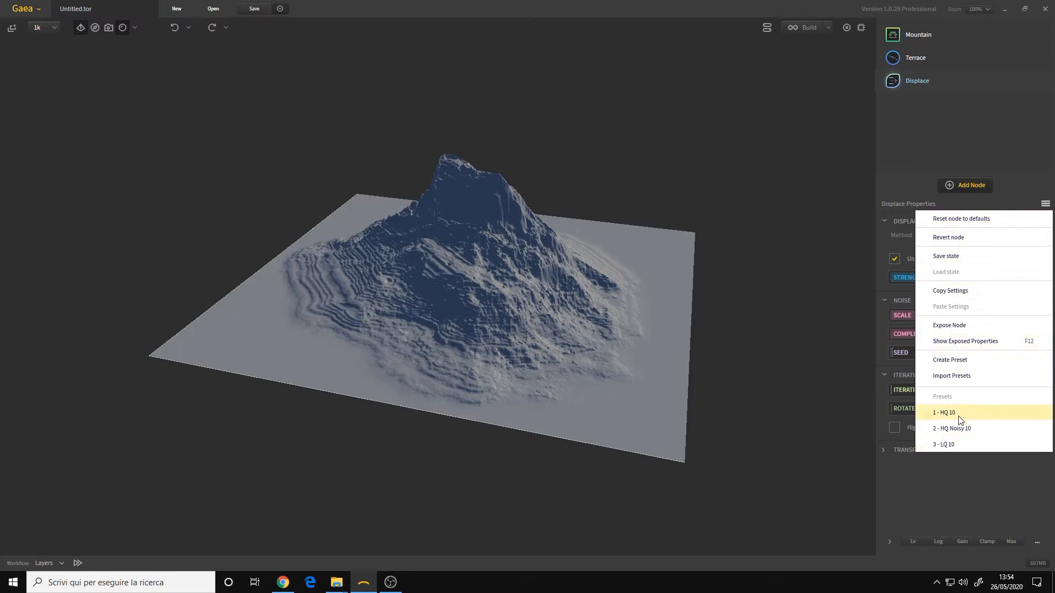
{"action": "left_click", "coordinate": [945, 412]}
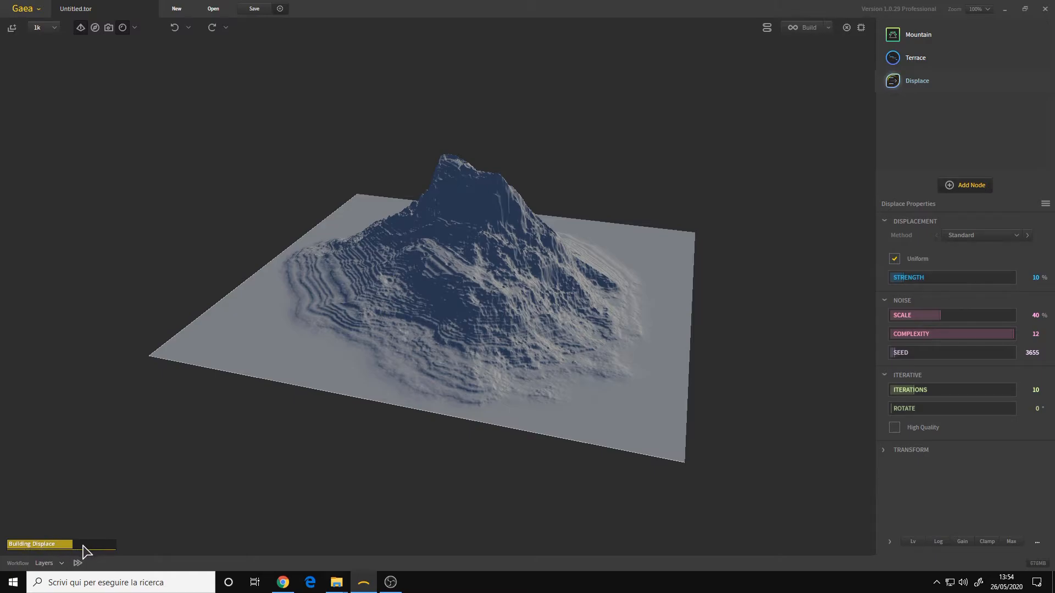
{"action": "mouse_move", "coordinate": [110, 552]}
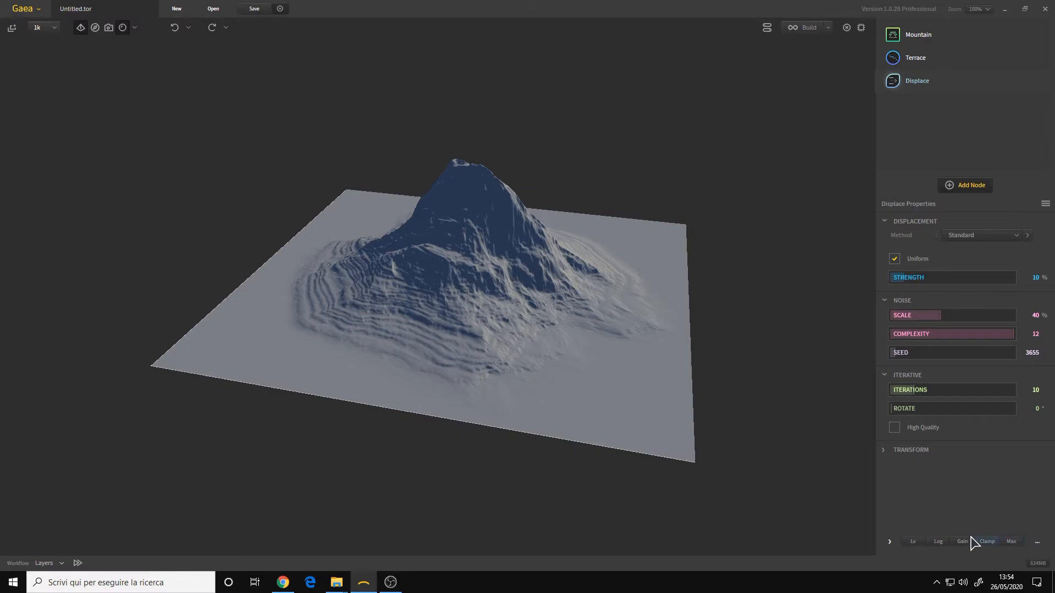
Enable the Clamp modifier on Displace and lower Clamp Max to about 54%
{"action": "left_click", "coordinate": [1036, 542]}
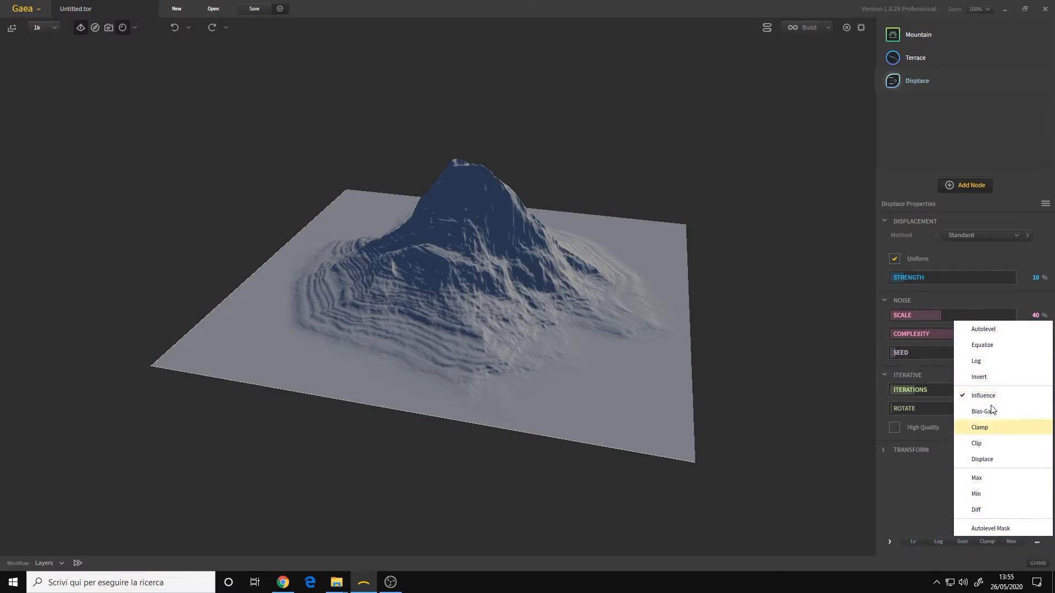
{"action": "mouse_move", "coordinate": [1002, 402]}
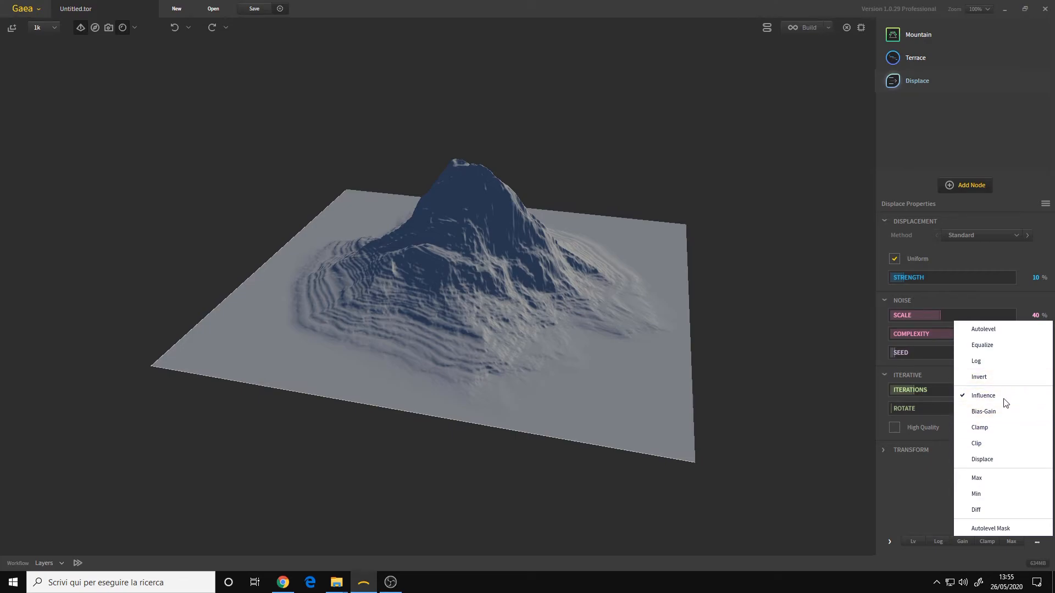
{"action": "mouse_move", "coordinate": [989, 494]}
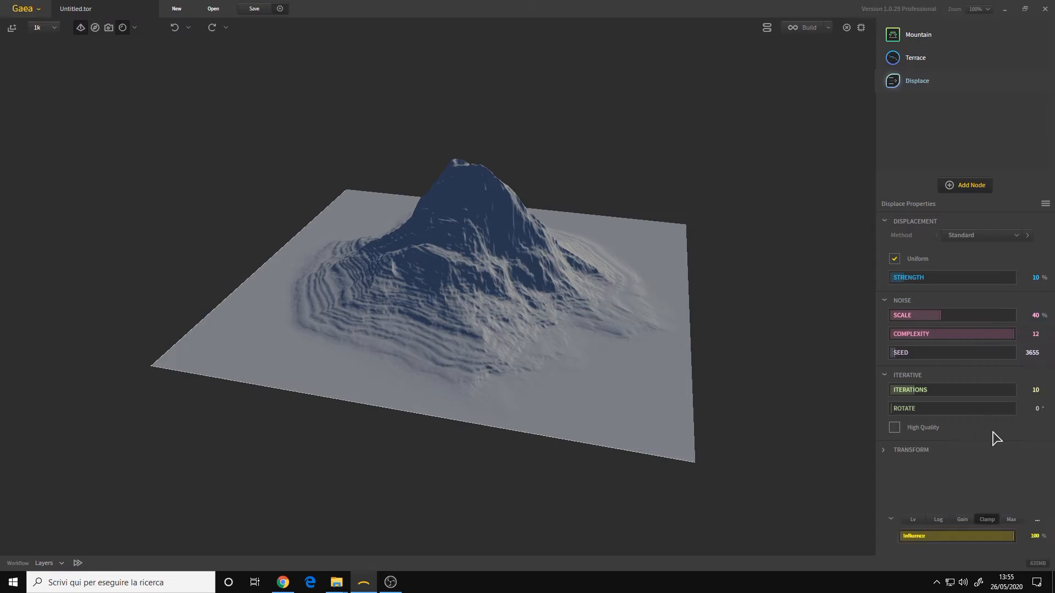
{"action": "left_click", "coordinate": [1011, 483]}
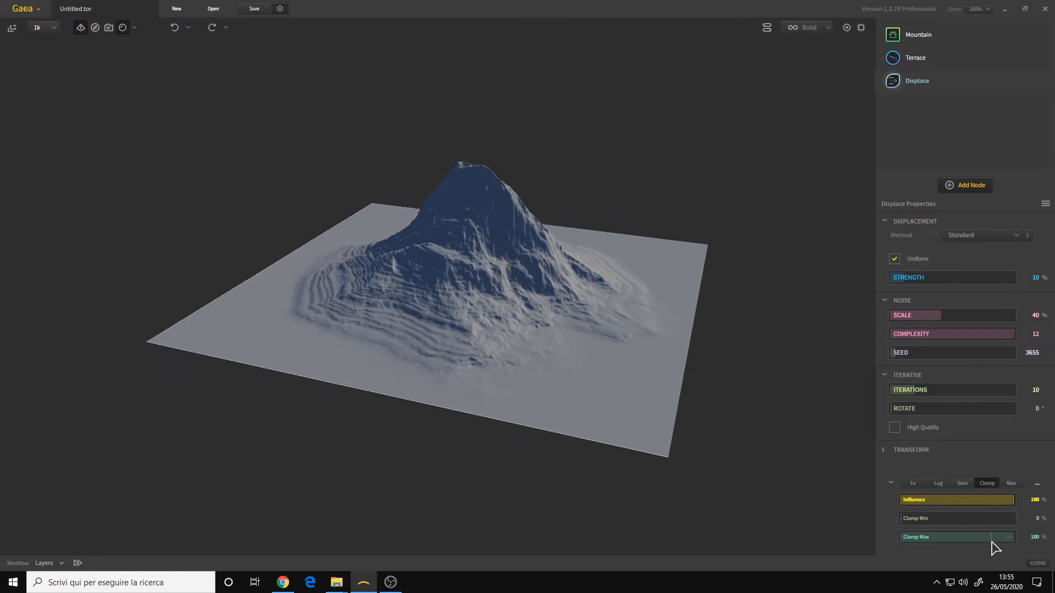
{"action": "left_click_drag", "start_coordinate": [1012, 537], "coordinate": [982, 537]}
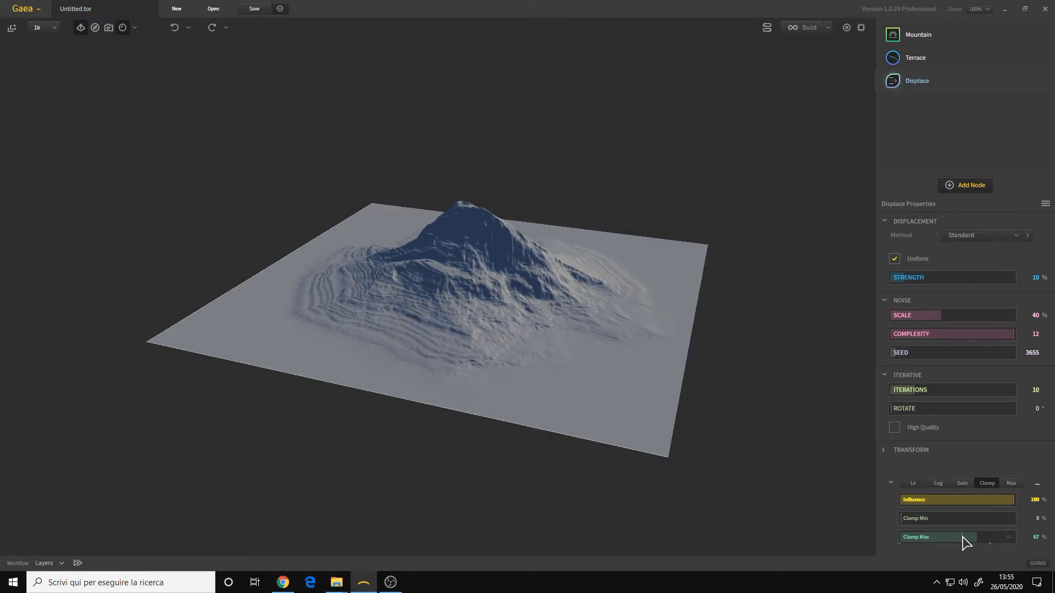
{"action": "left_click_drag", "start_coordinate": [979, 537], "coordinate": [964, 537]}
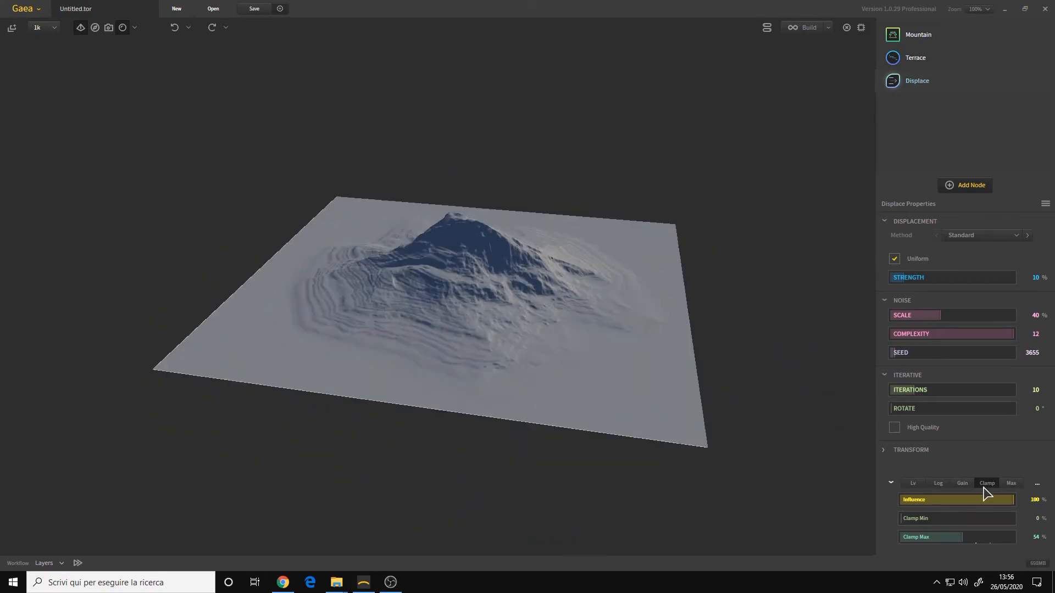
{"action": "mouse_move", "coordinate": [986, 484]}
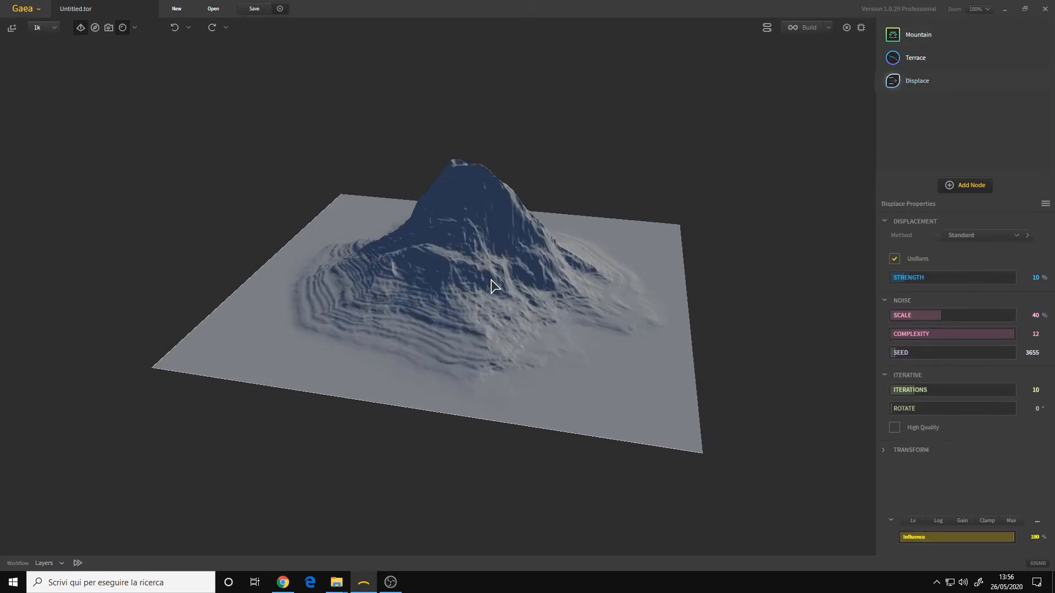
Orbit the 3D view to inspect the restored full-peak terrain after the clamp undo
{"action": "left_click_drag", "start_coordinate": [491, 285], "coordinate": [562, 282]}
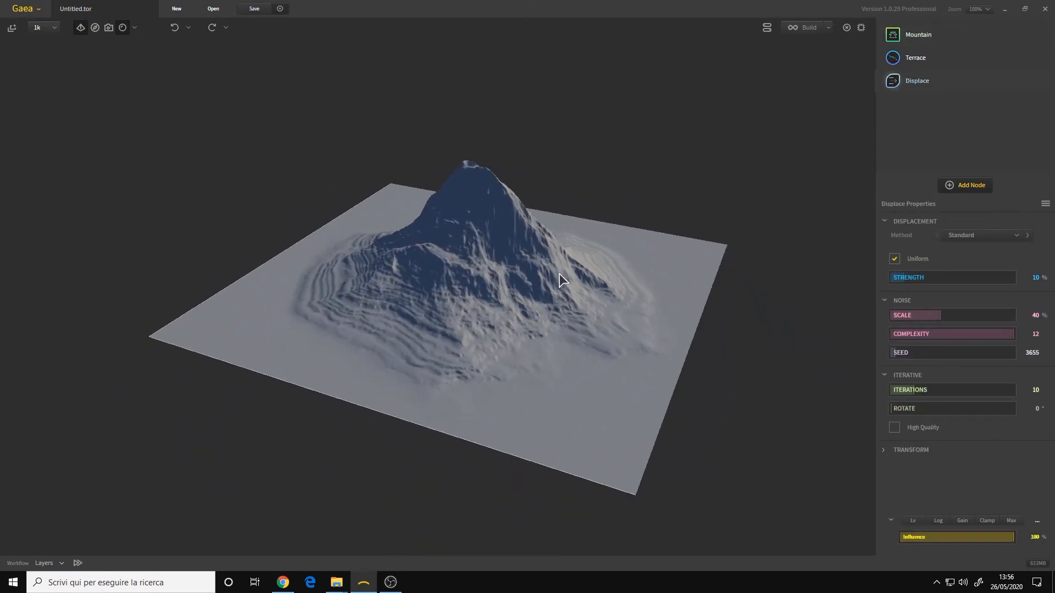
{"action": "left_click_drag", "start_coordinate": [562, 281], "coordinate": [571, 281]}
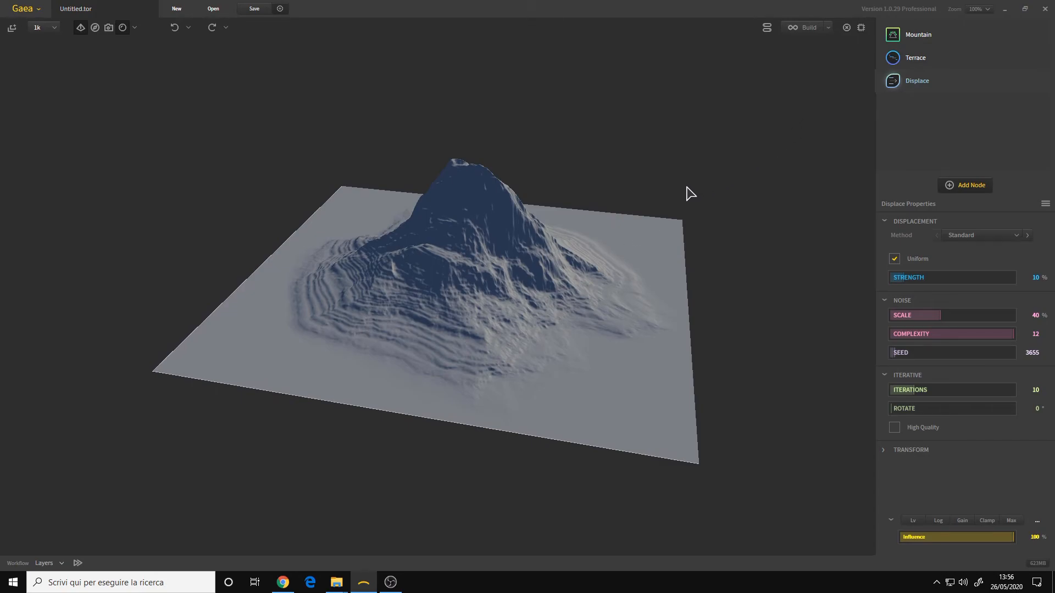
{"action": "mouse_move", "coordinate": [576, 279]}
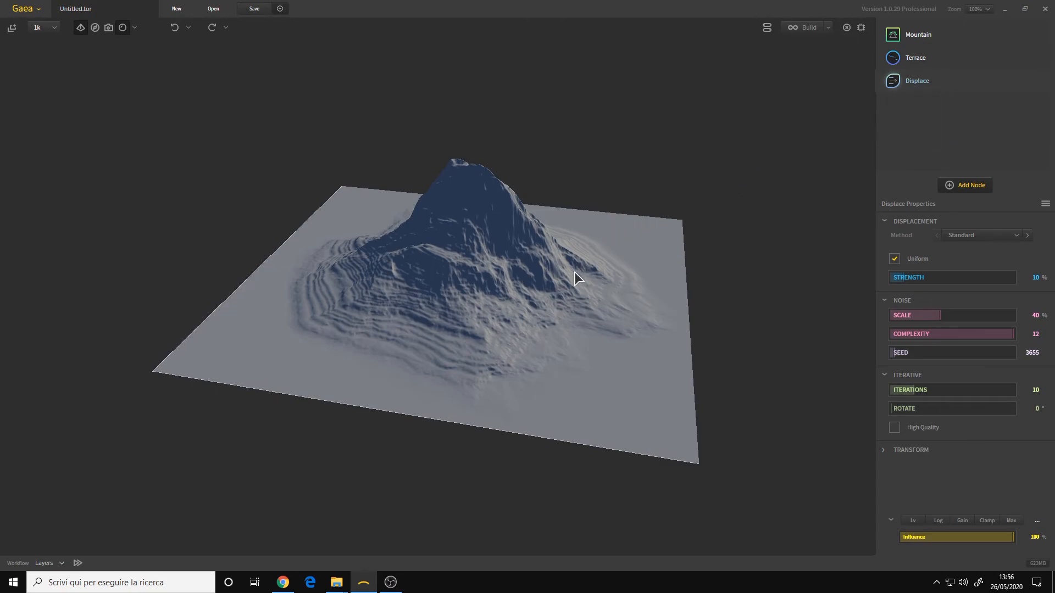
{"action": "left_click_drag", "start_coordinate": [574, 279], "coordinate": [441, 286]}
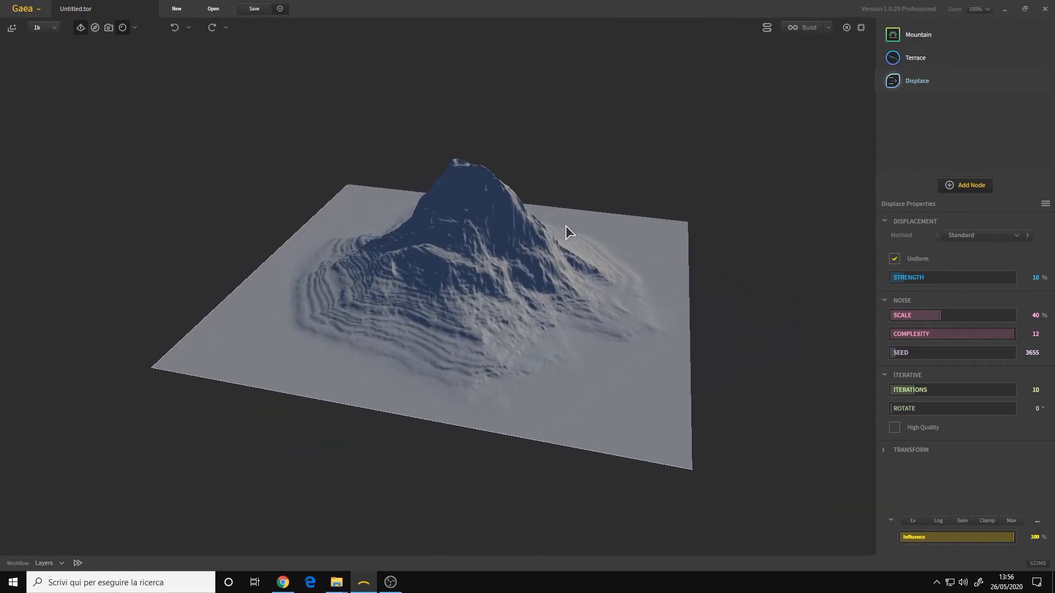
{"action": "mouse_move", "coordinate": [573, 265]}
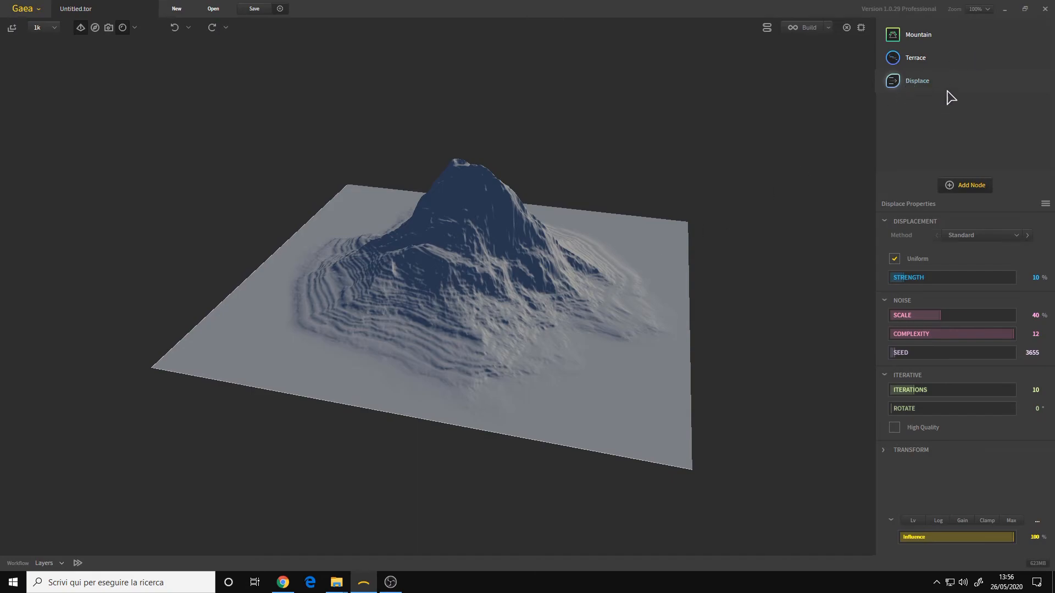
{"action": "mouse_move", "coordinate": [932, 122]}
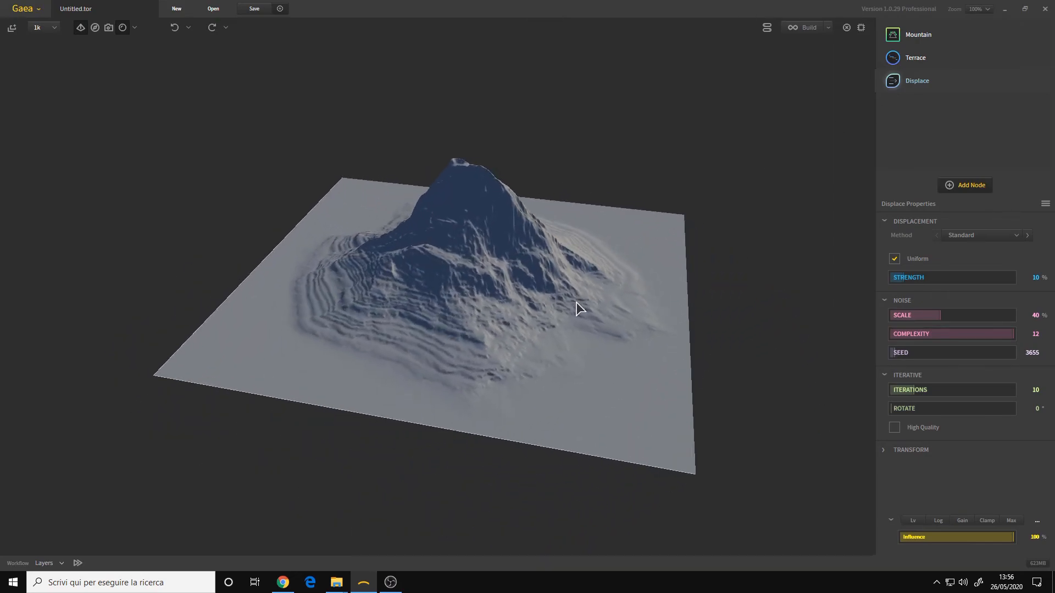
{"action": "left_click_drag", "start_coordinate": [580, 308], "coordinate": [567, 311]}
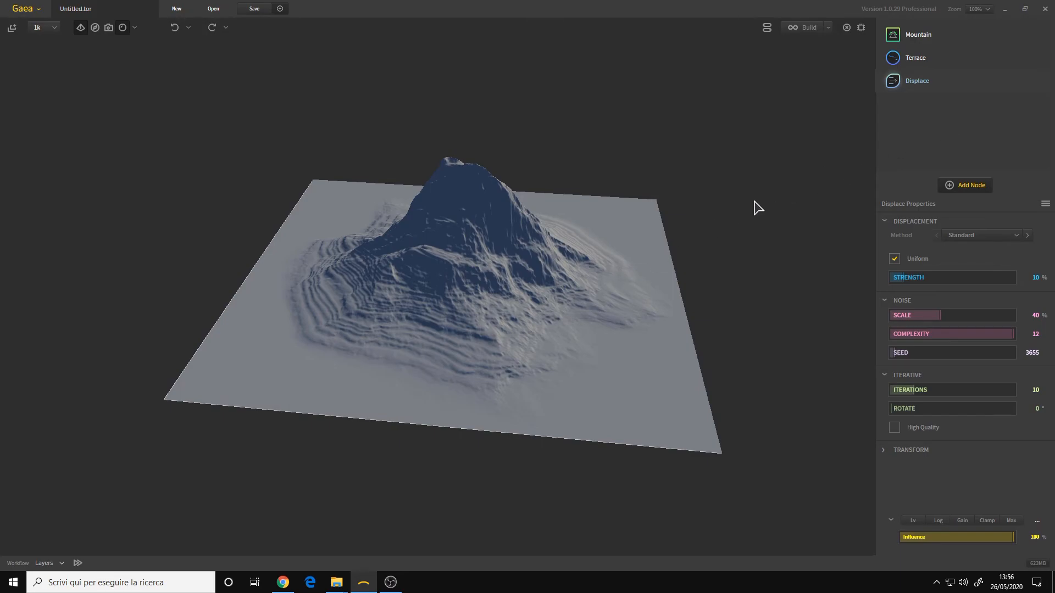
{"action": "mouse_move", "coordinate": [590, 229]}
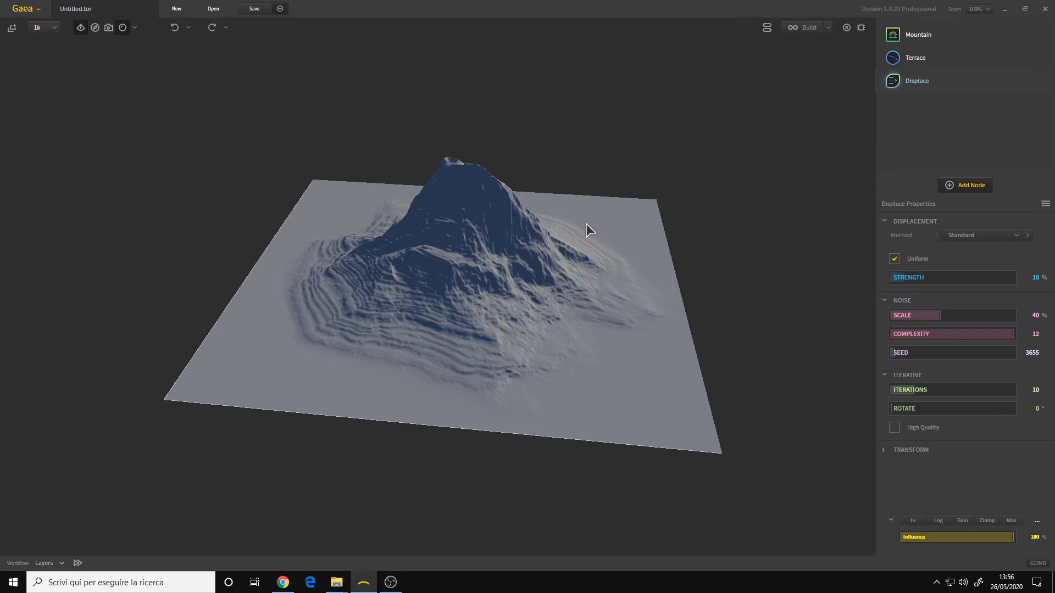
{"action": "mouse_move", "coordinate": [531, 265]}
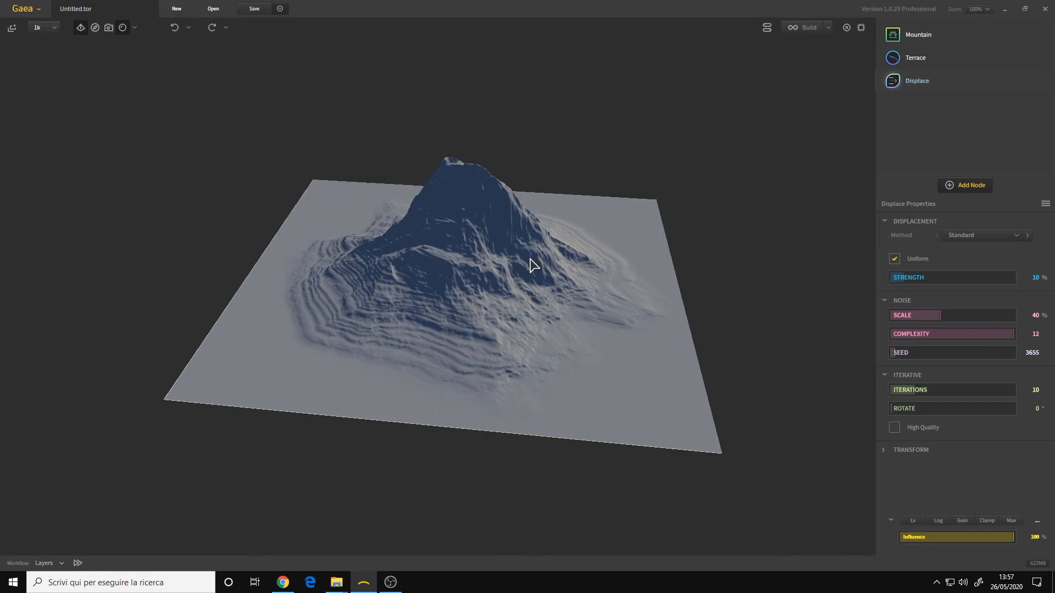
{"action": "left_click", "coordinate": [969, 185]}
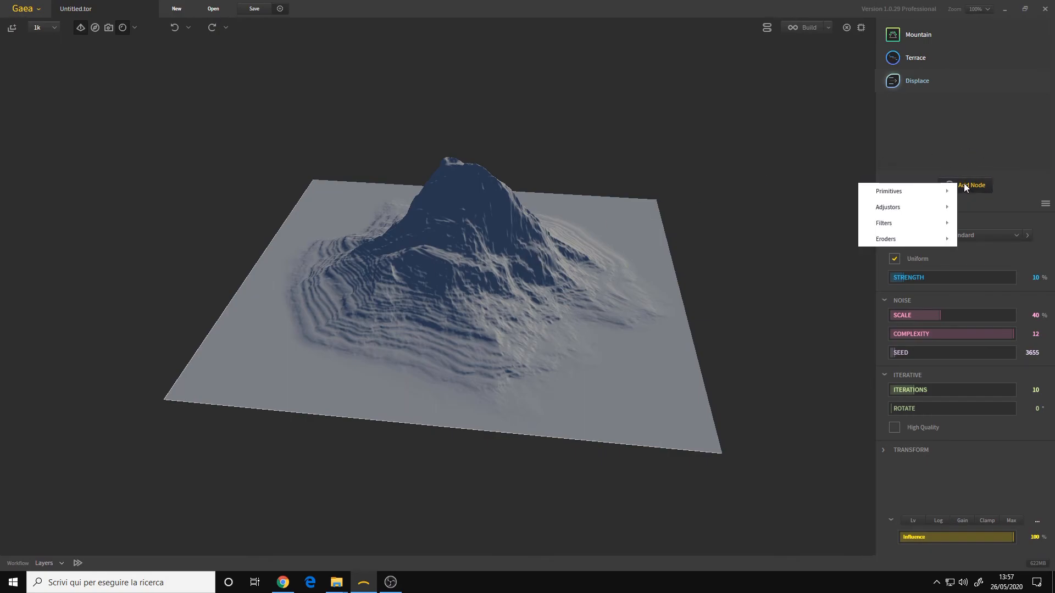
{"action": "mouse_move", "coordinate": [964, 176]}
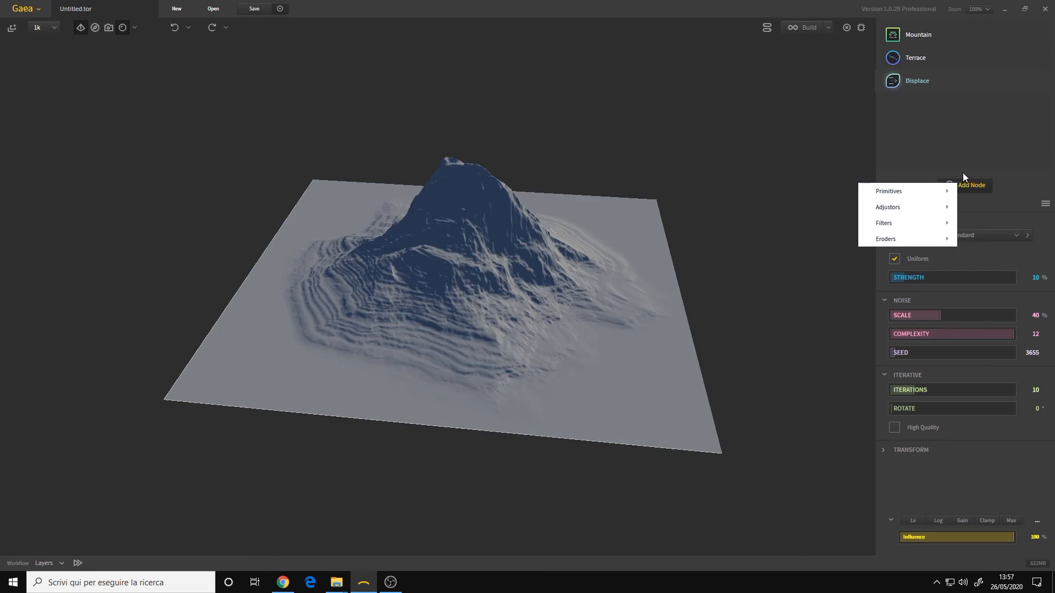
{"action": "left_click", "coordinate": [505, 317]}
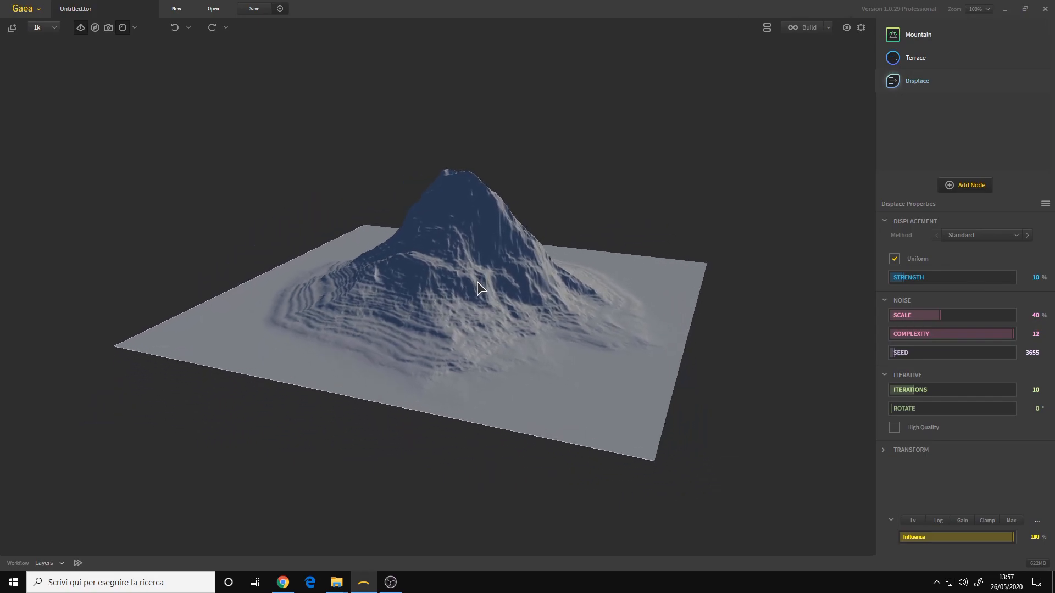
{"action": "left_click_drag", "start_coordinate": [481, 288], "coordinate": [602, 247]}
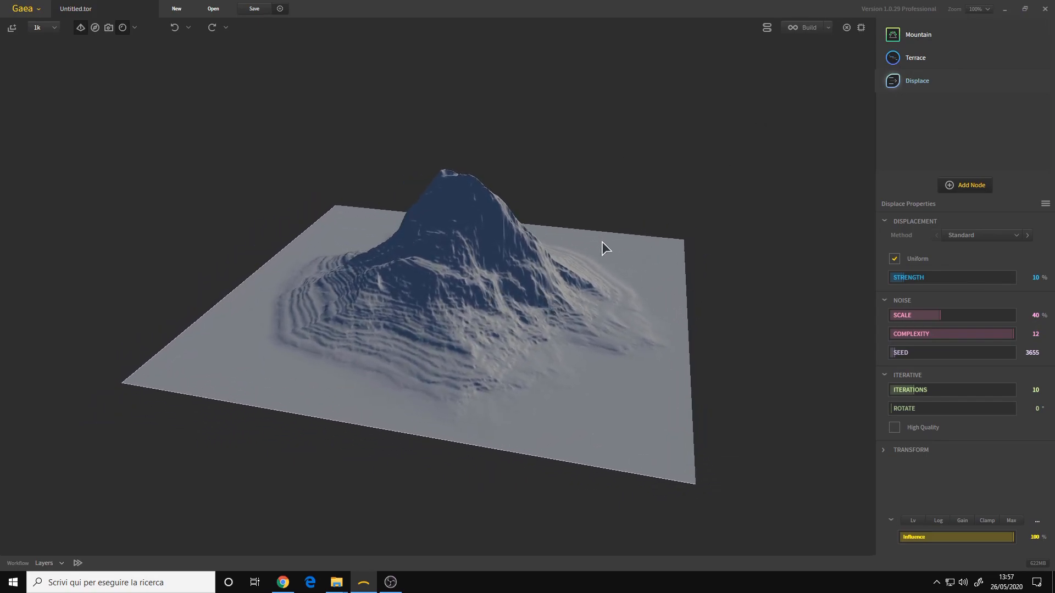